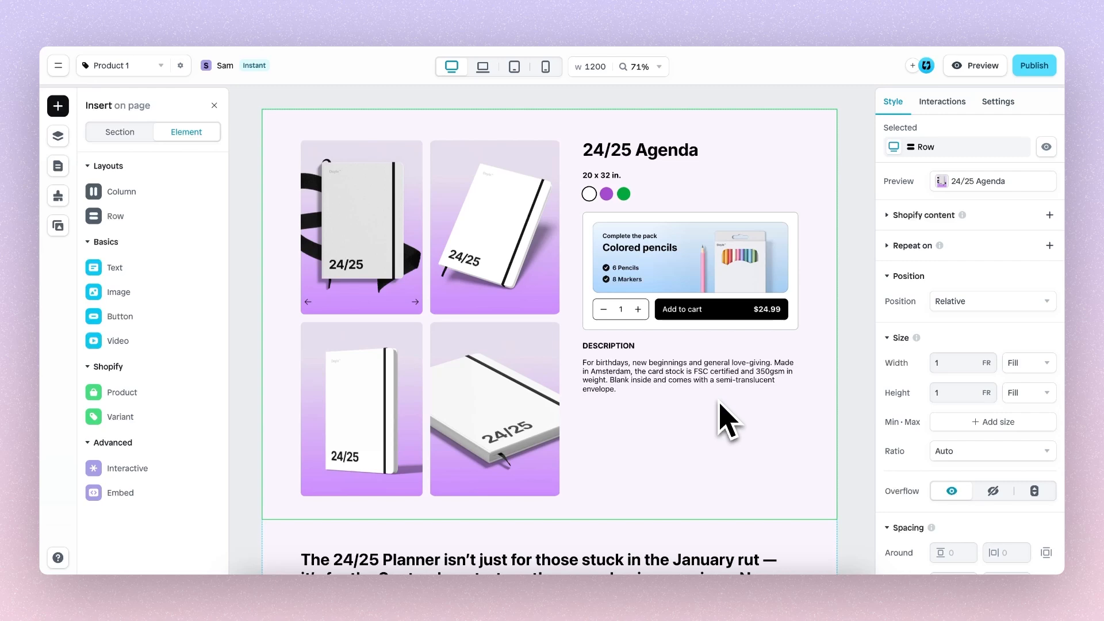
mouse_move(637, 405)
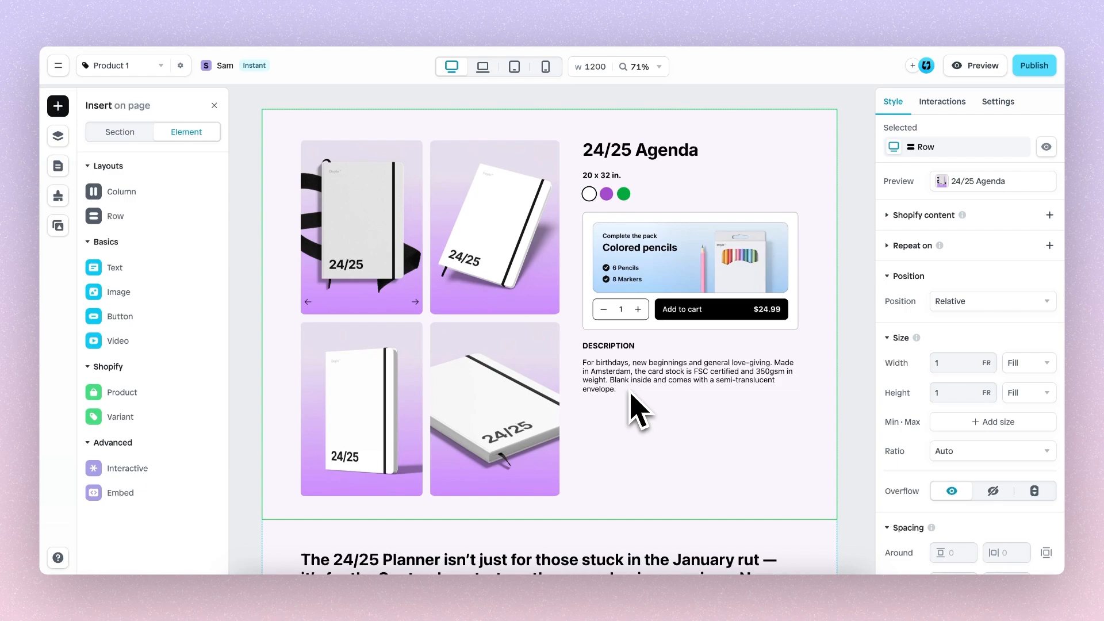
Step: Scroll the canvas down to the image row with the notebooks and writing photo
scroll(down, 3)
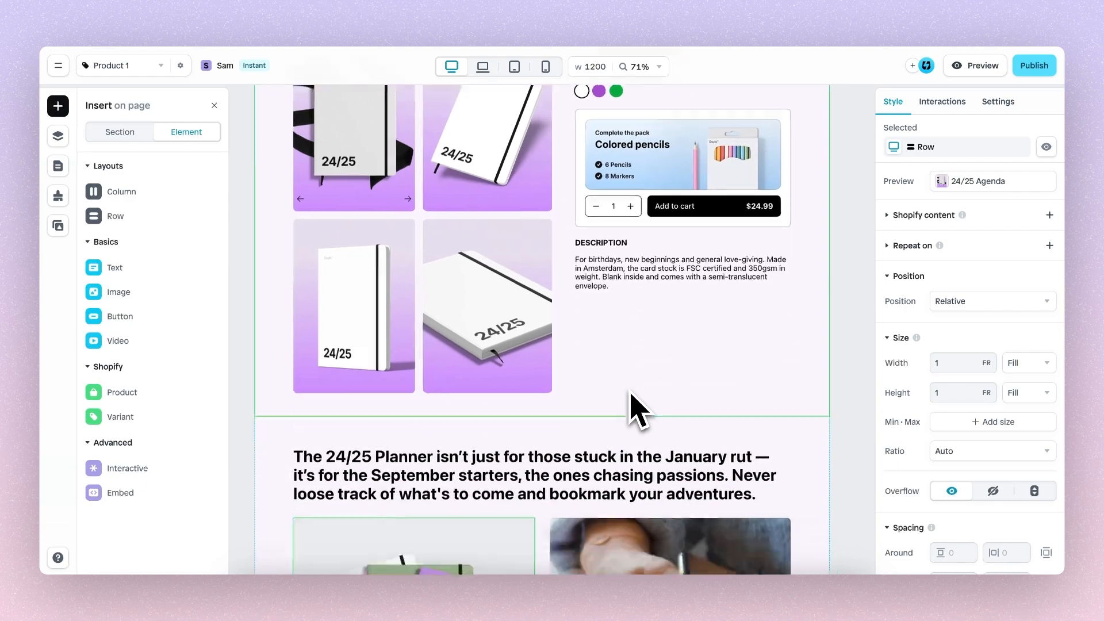
scroll(down, 3)
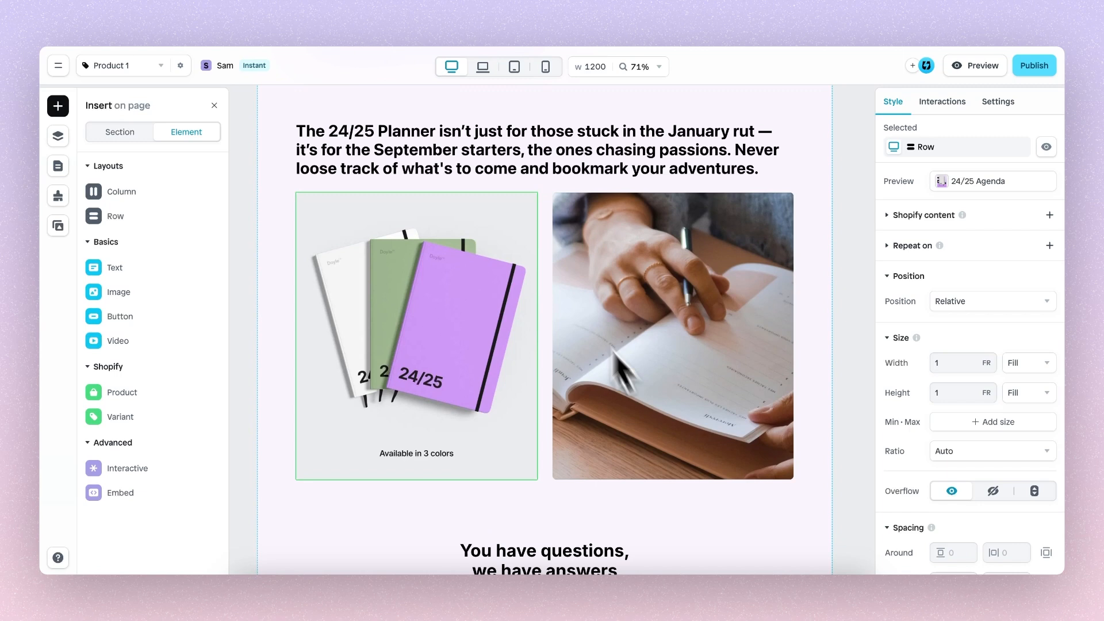
mouse_move(464, 324)
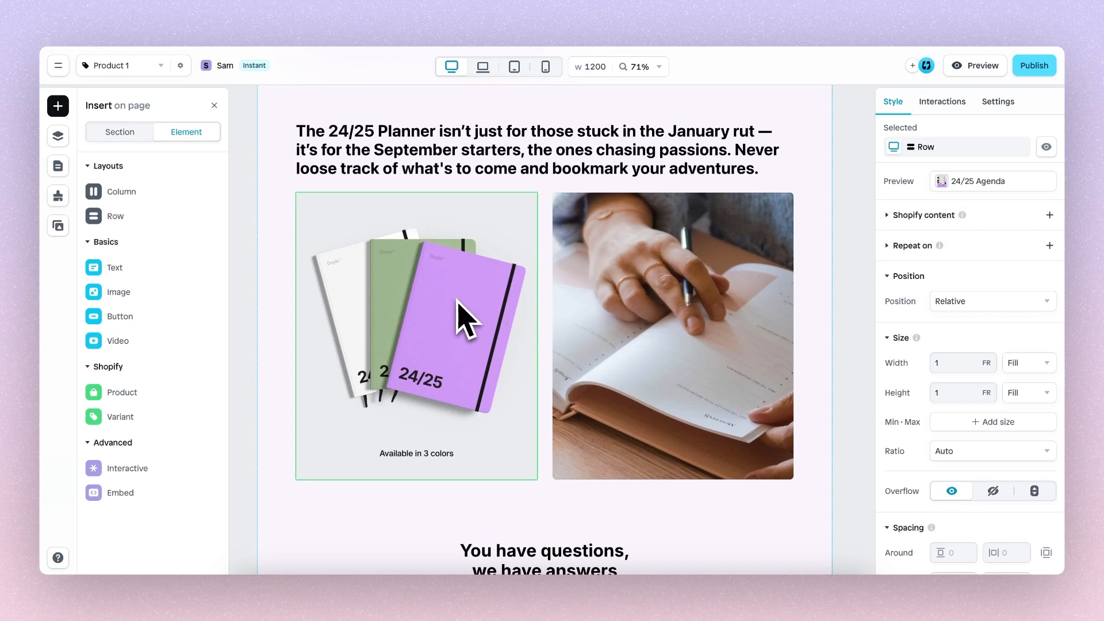
Step: Add a Scroll into view effect to the image row, fading in at ease-in-out 325ms
click(942, 101)
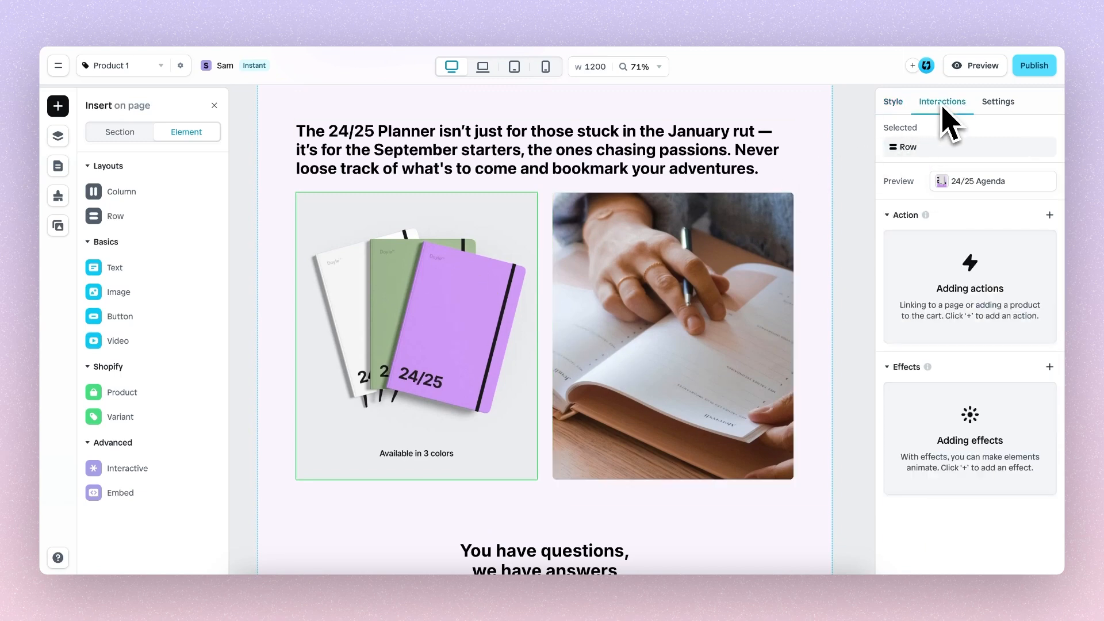
click(1049, 367)
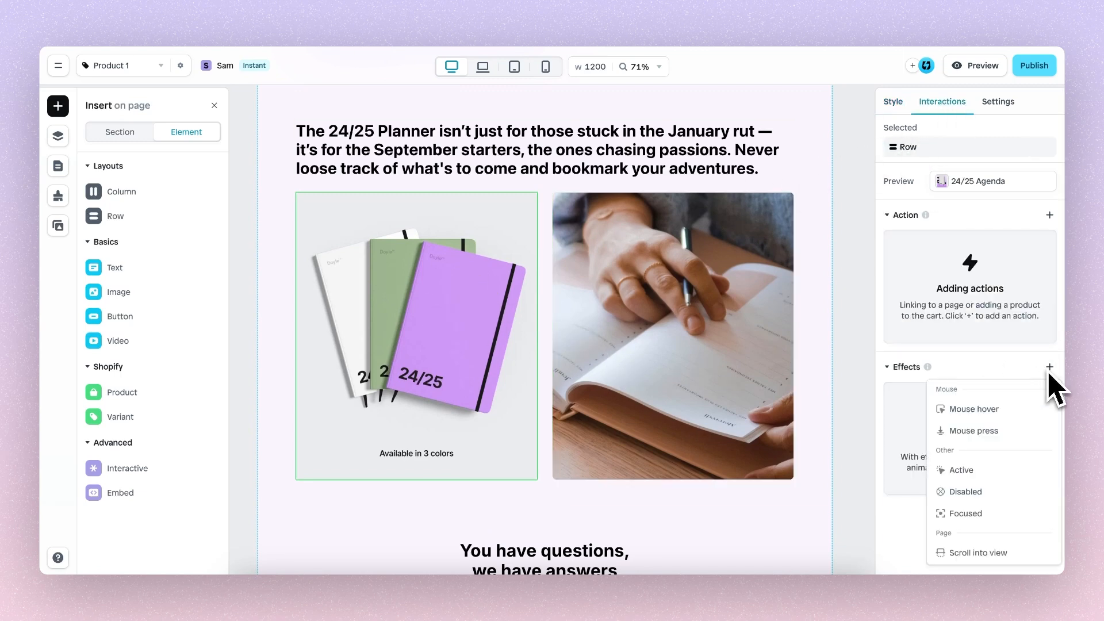
mouse_move(976, 552)
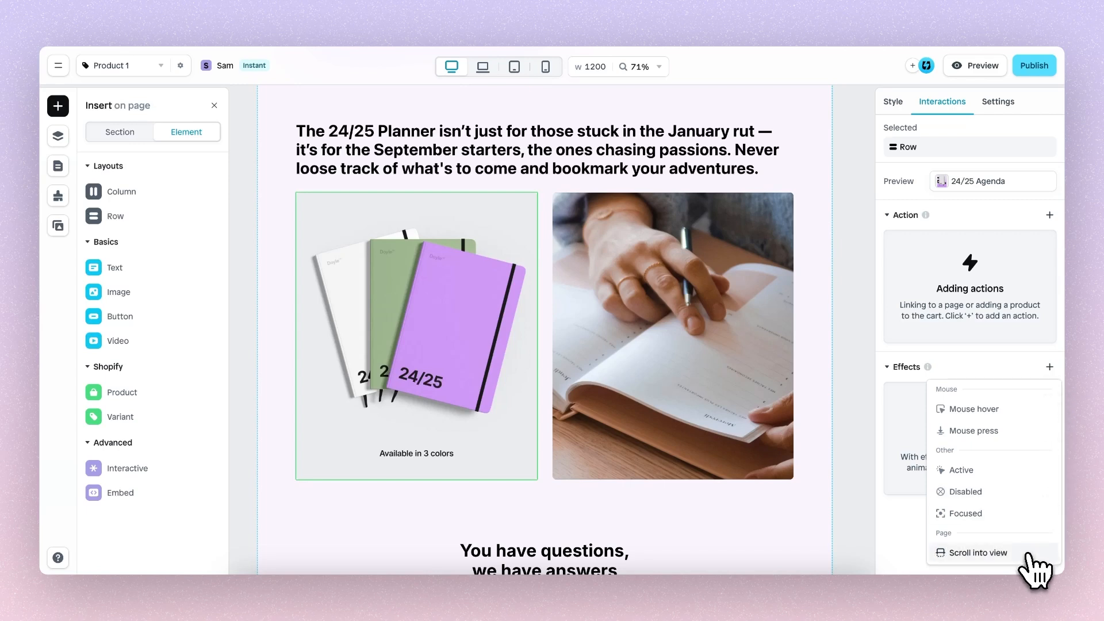
click(978, 552)
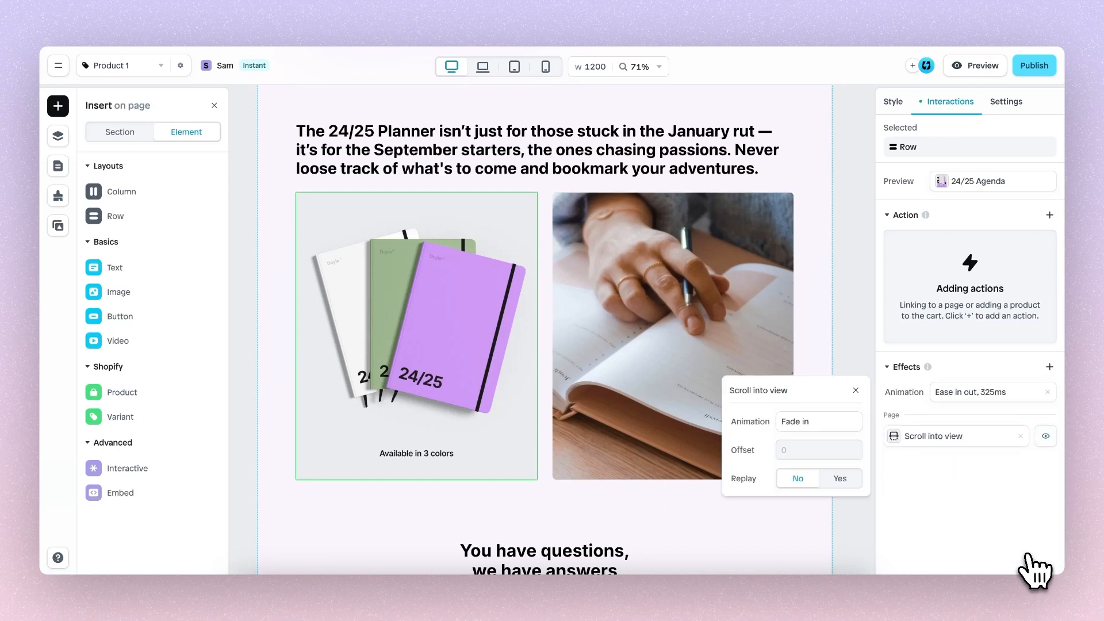
click(817, 421)
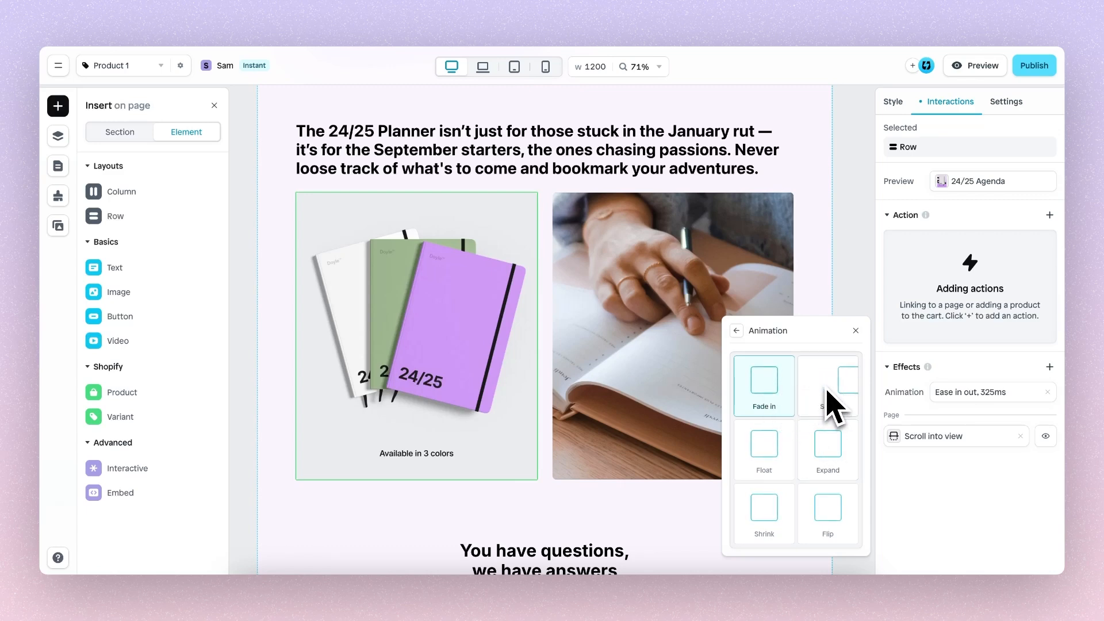
mouse_move(823, 465)
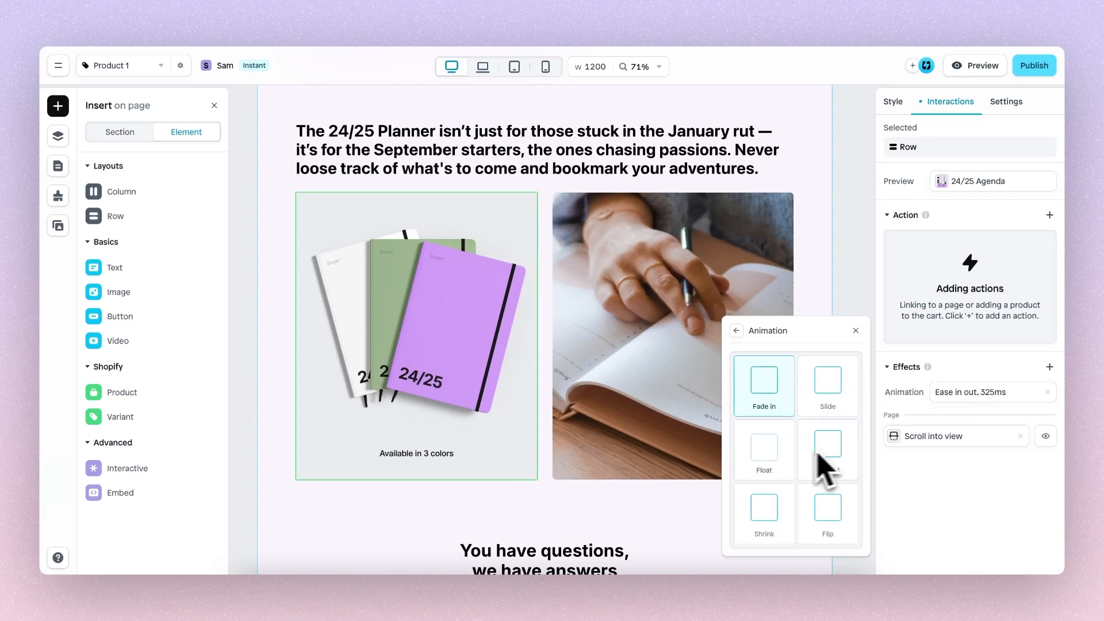
mouse_move(806, 444)
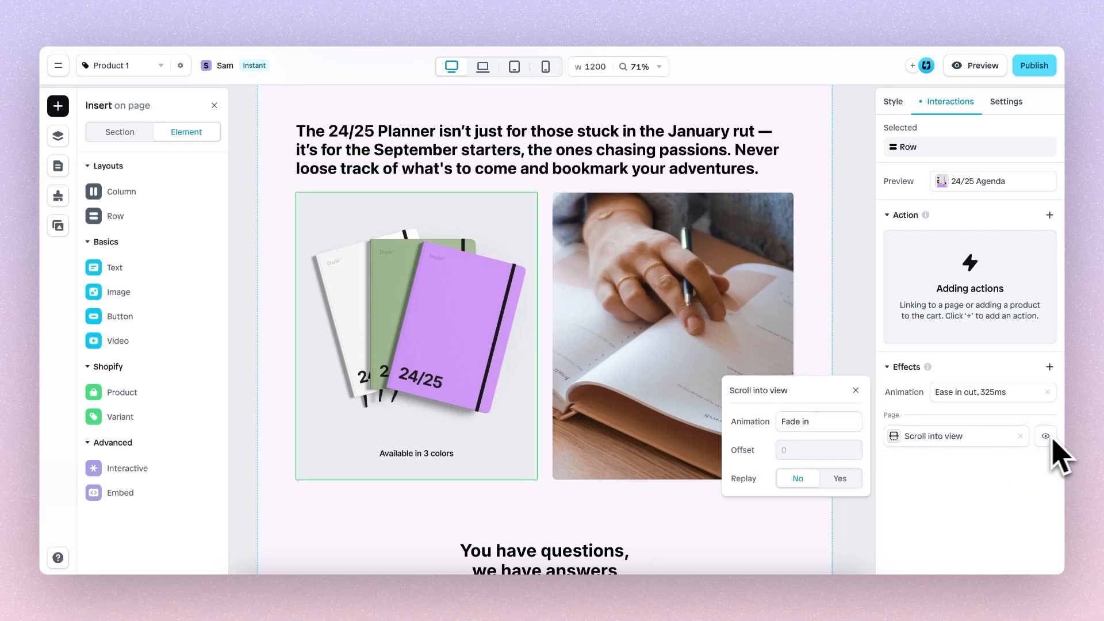
Step: Preview the reveal, then switch it to Float moving up over a distance of 40
click(1046, 436)
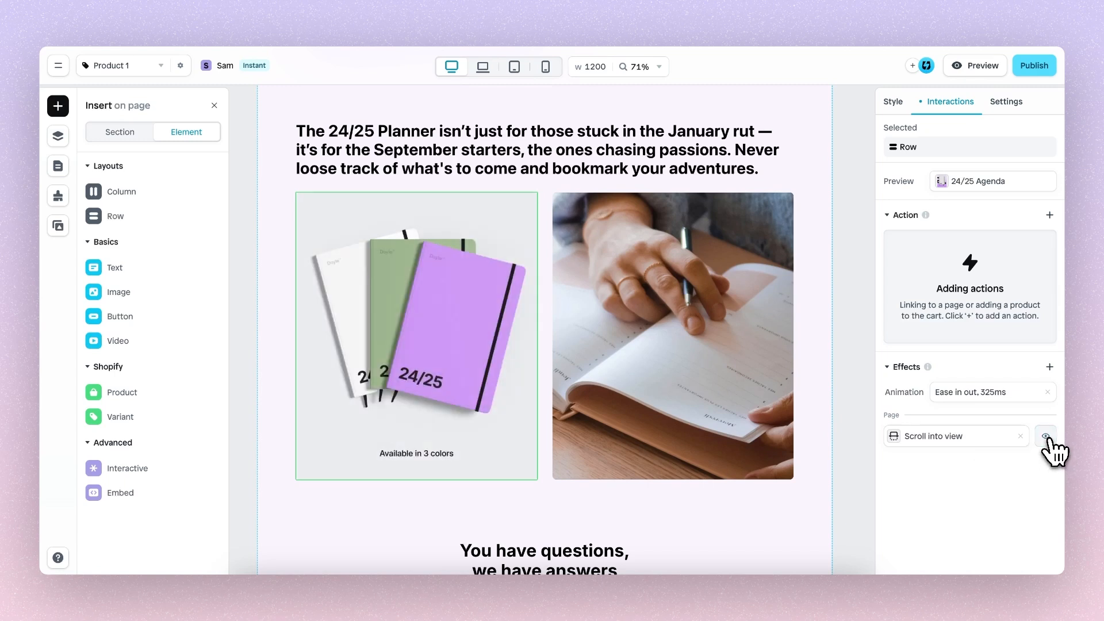
click(1045, 436)
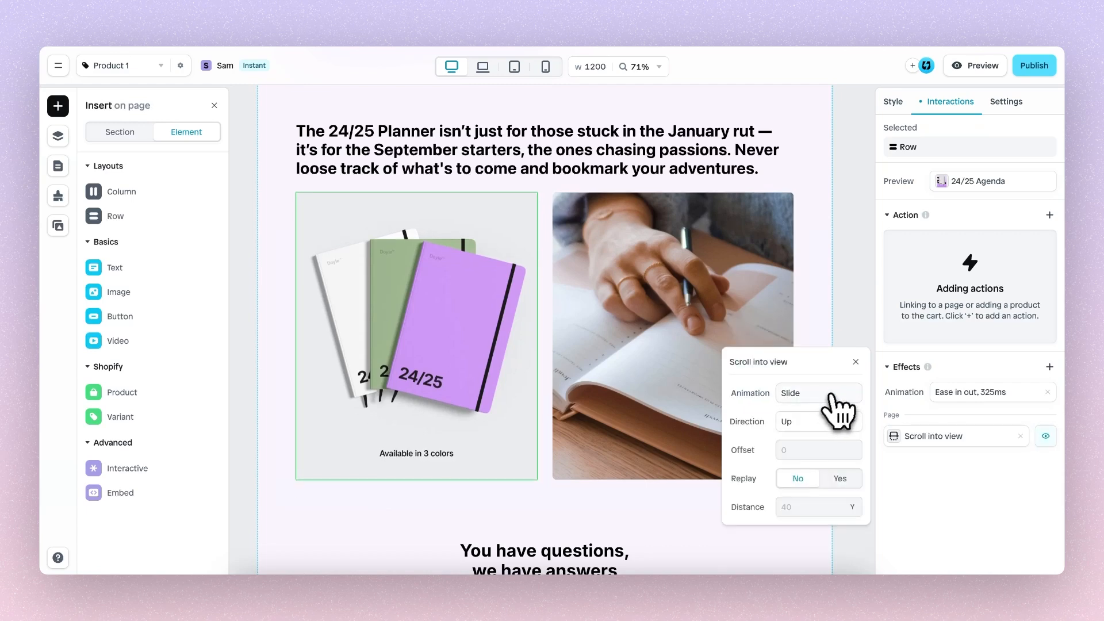
mouse_move(820, 429)
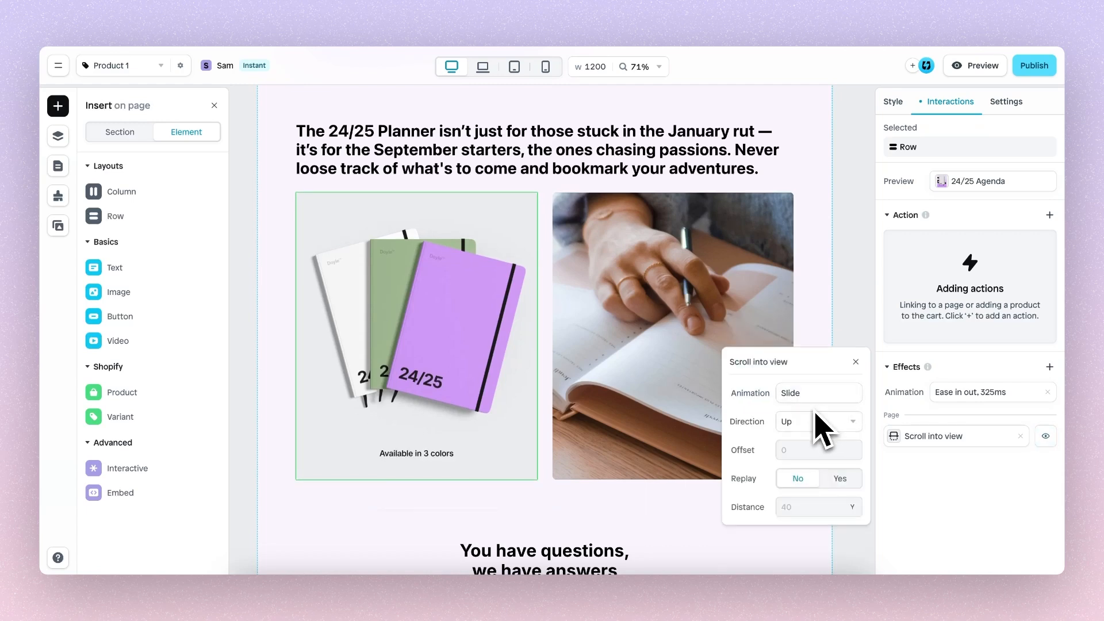
click(816, 421)
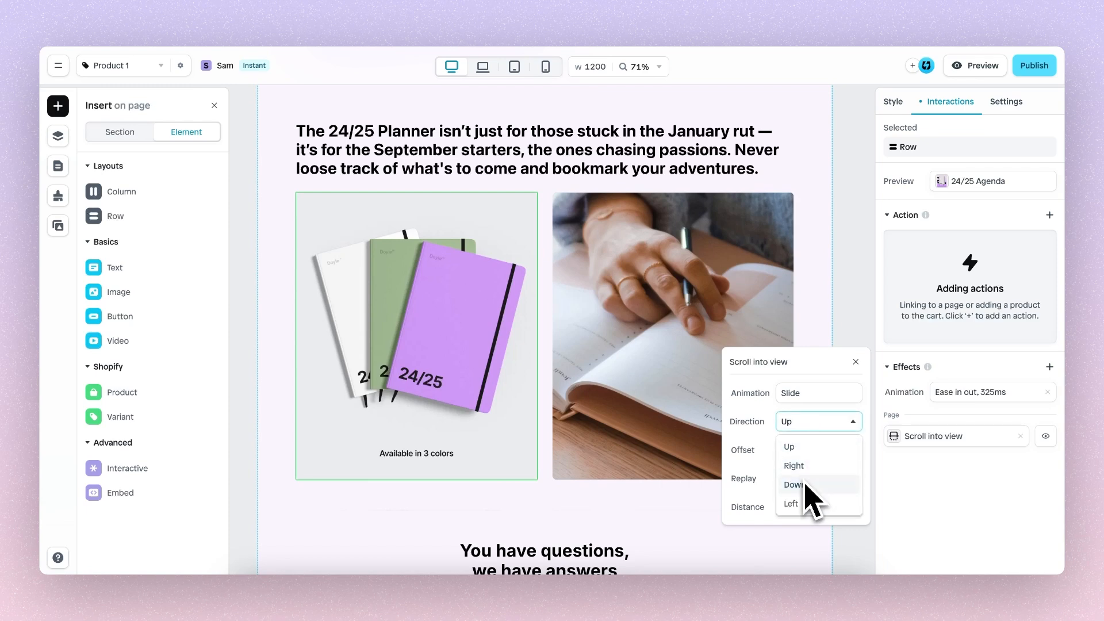
mouse_move(816, 465)
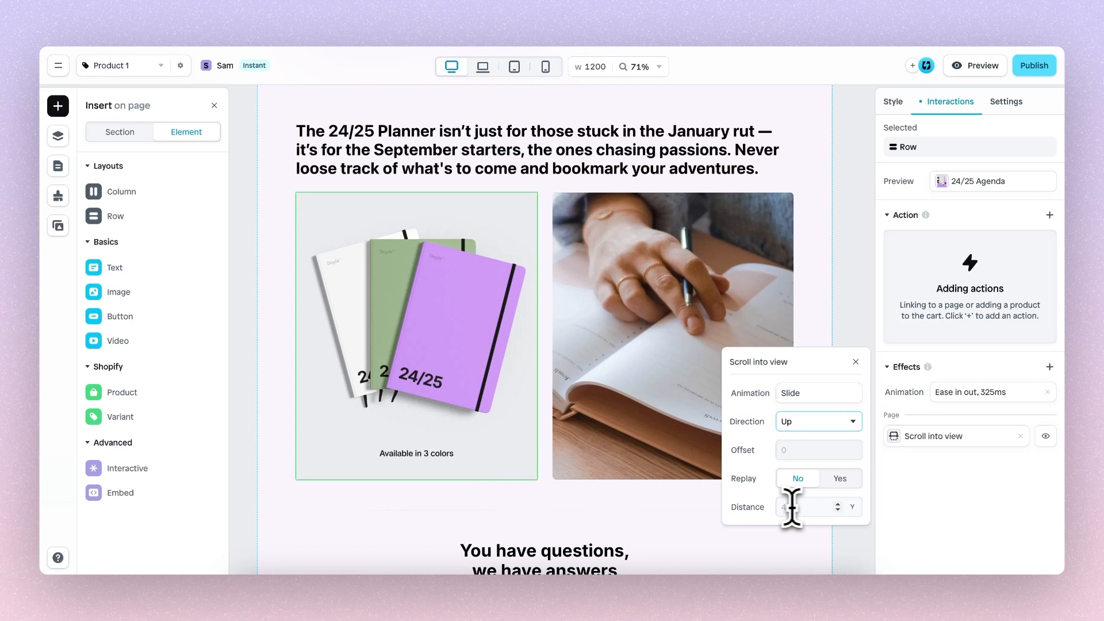
text(40)
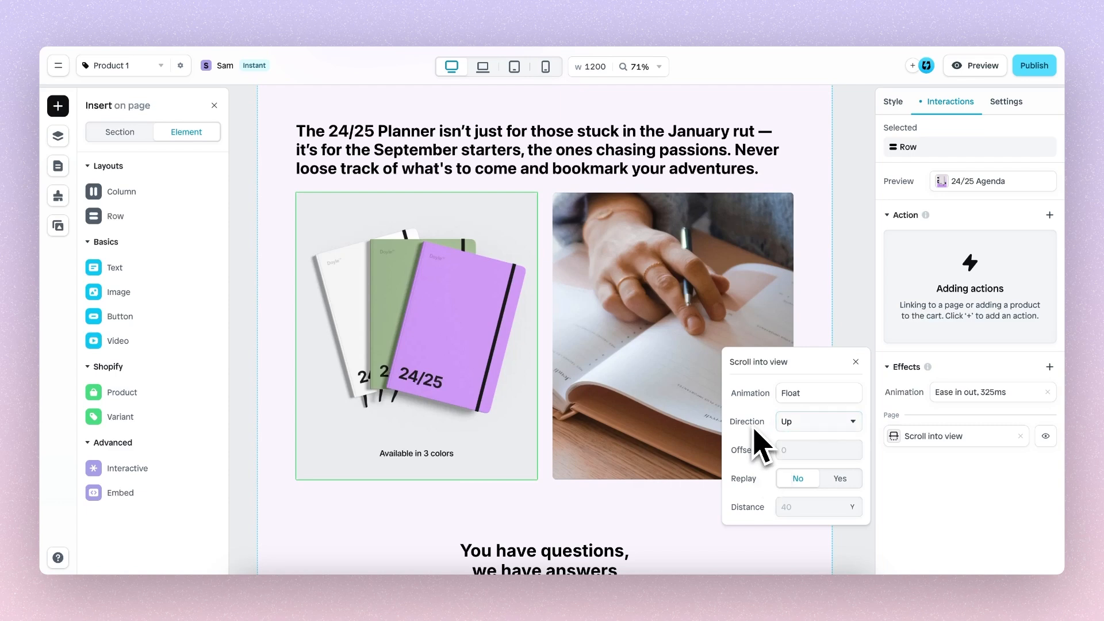
Step: Keep the Up direction, then switch the reveal animation to Expand at 10% scale
click(817, 421)
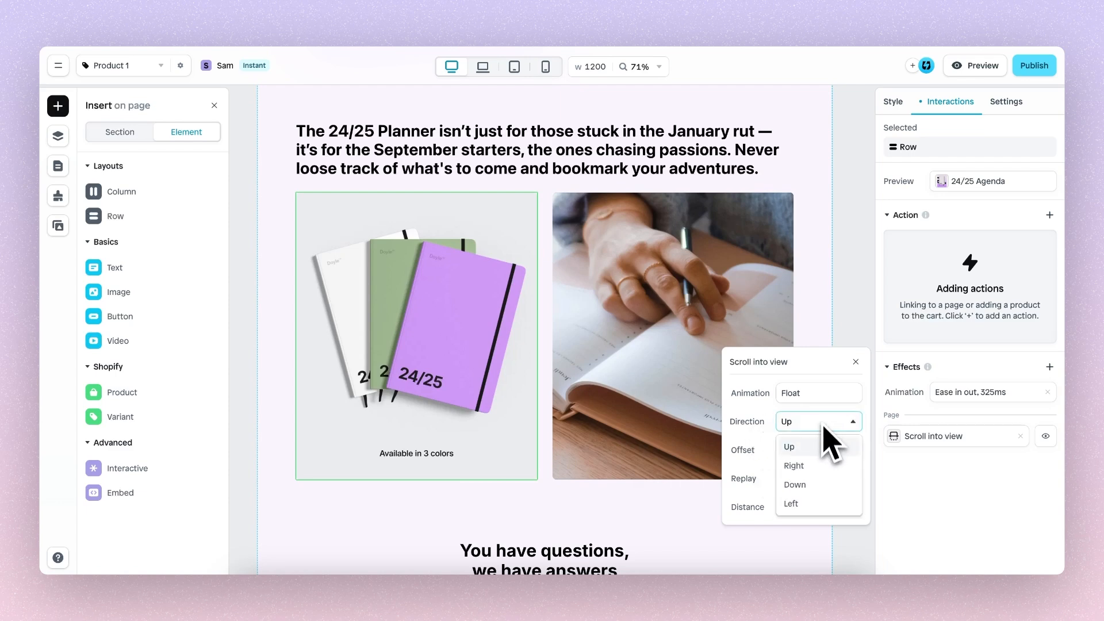
mouse_move(793, 466)
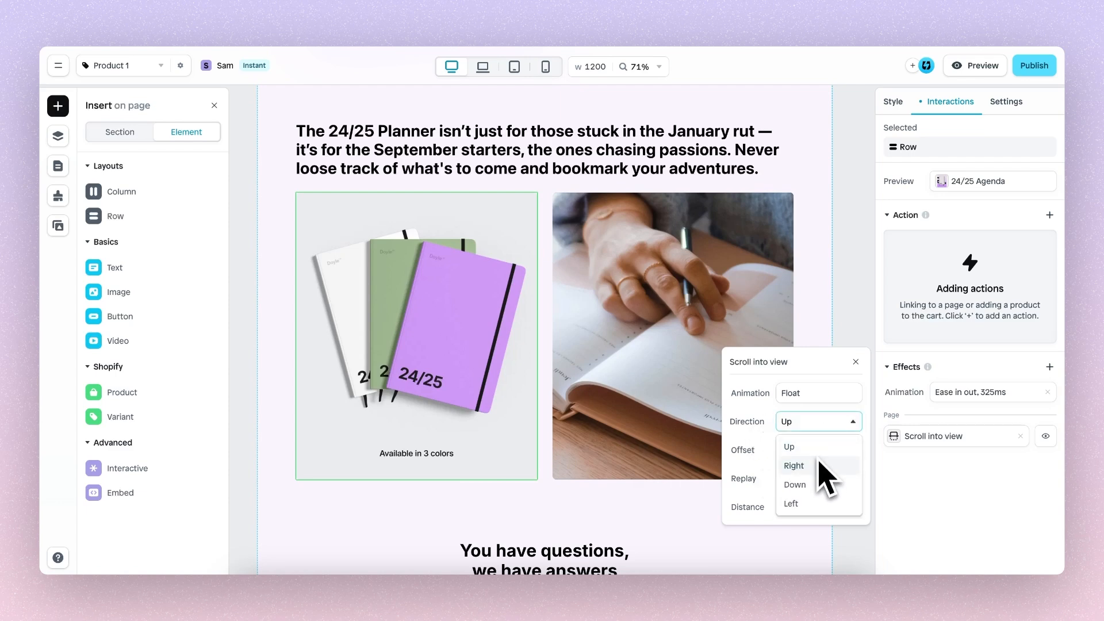
click(788, 446)
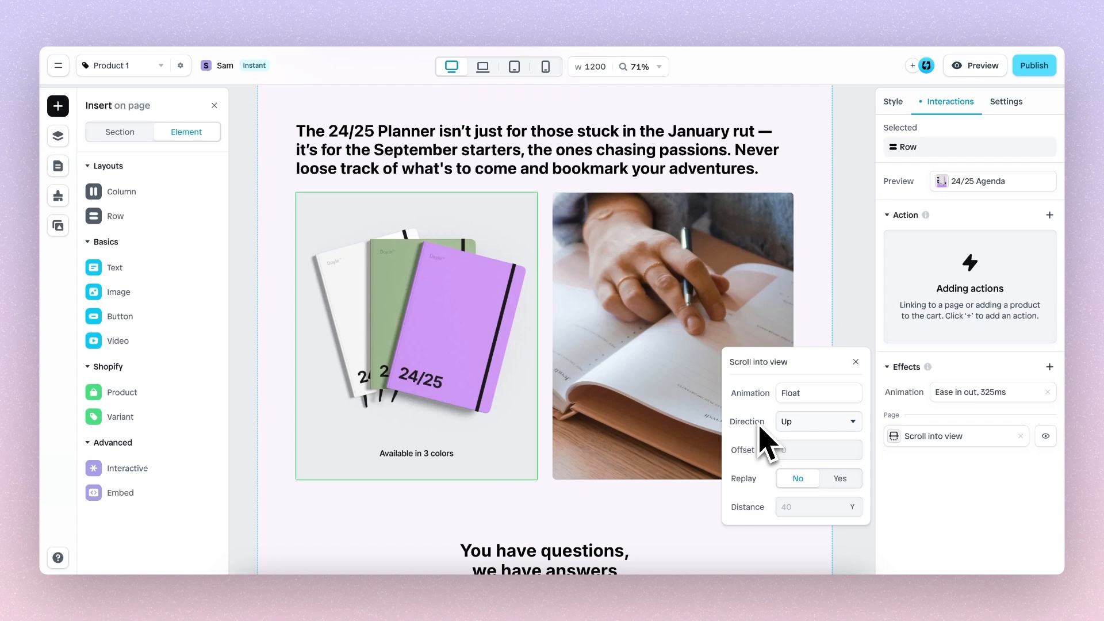
mouse_move(767, 440)
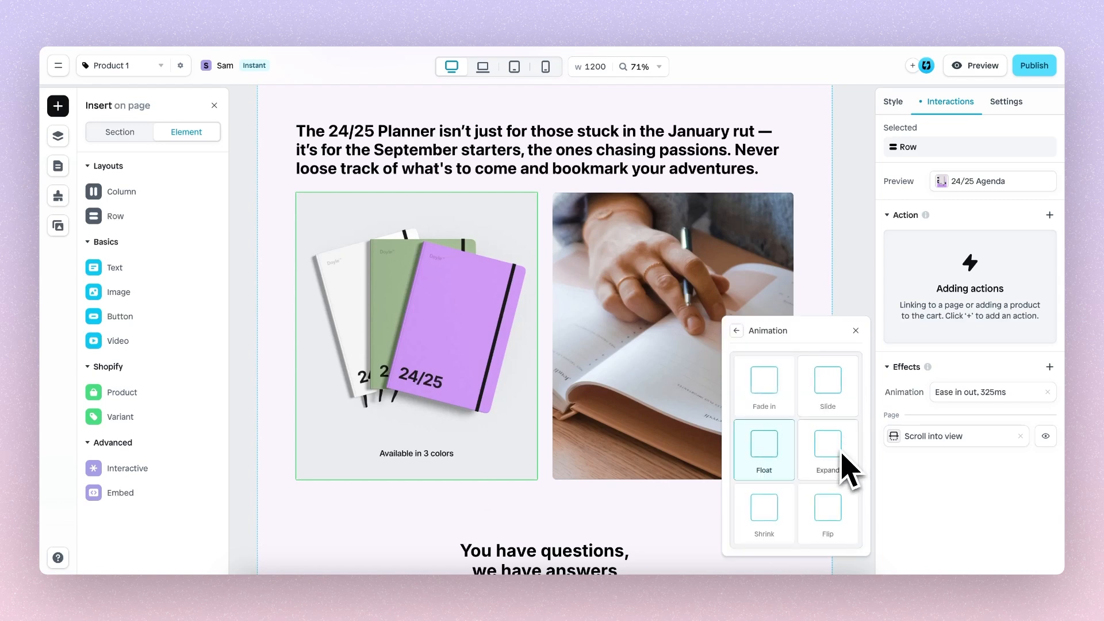
mouse_move(839, 464)
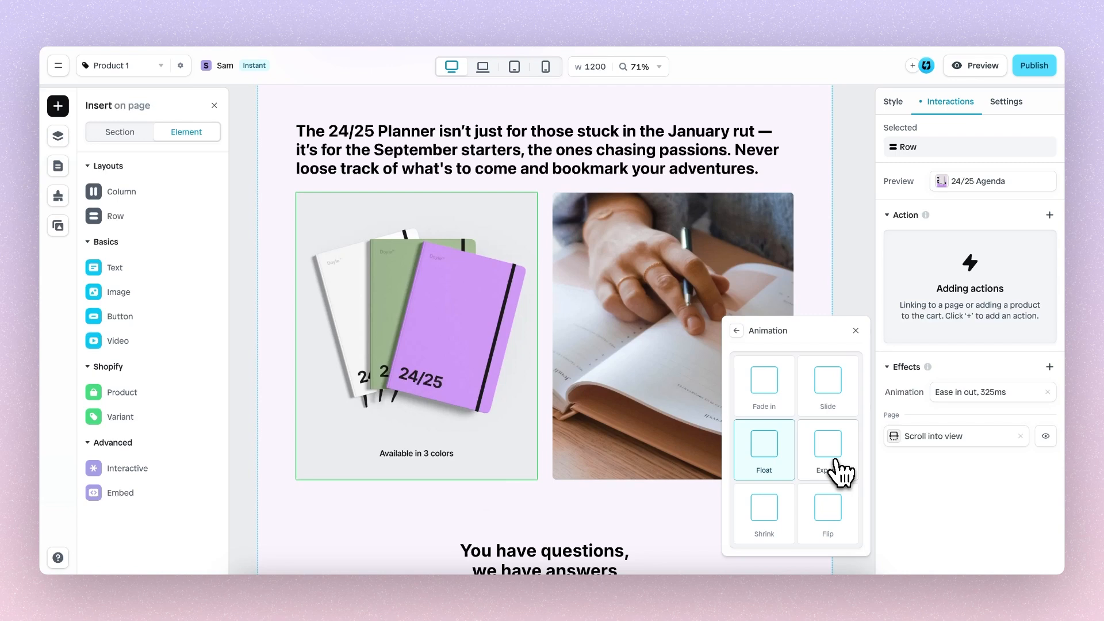
click(827, 449)
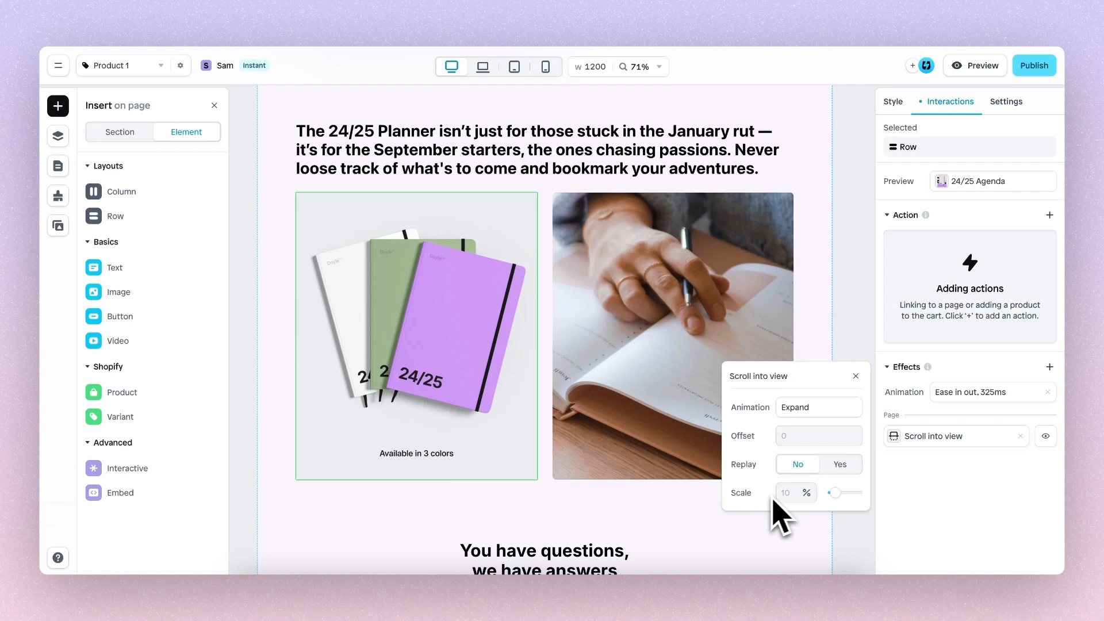
mouse_move(771, 510)
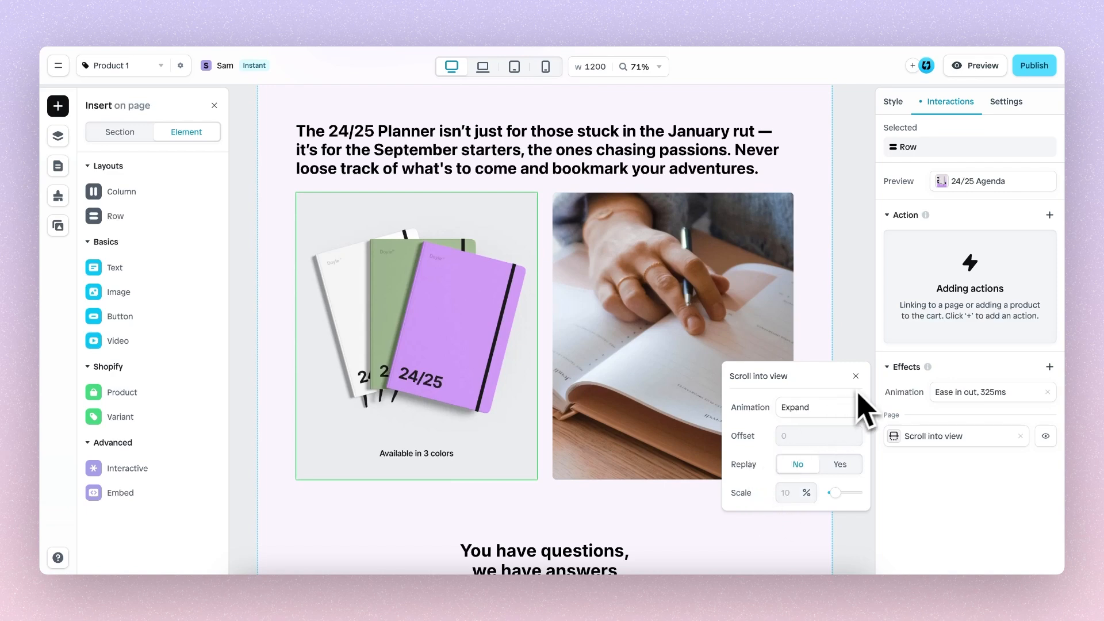
Step: Change the reveal to a Flip animation running horizontally, then close the popup
click(813, 407)
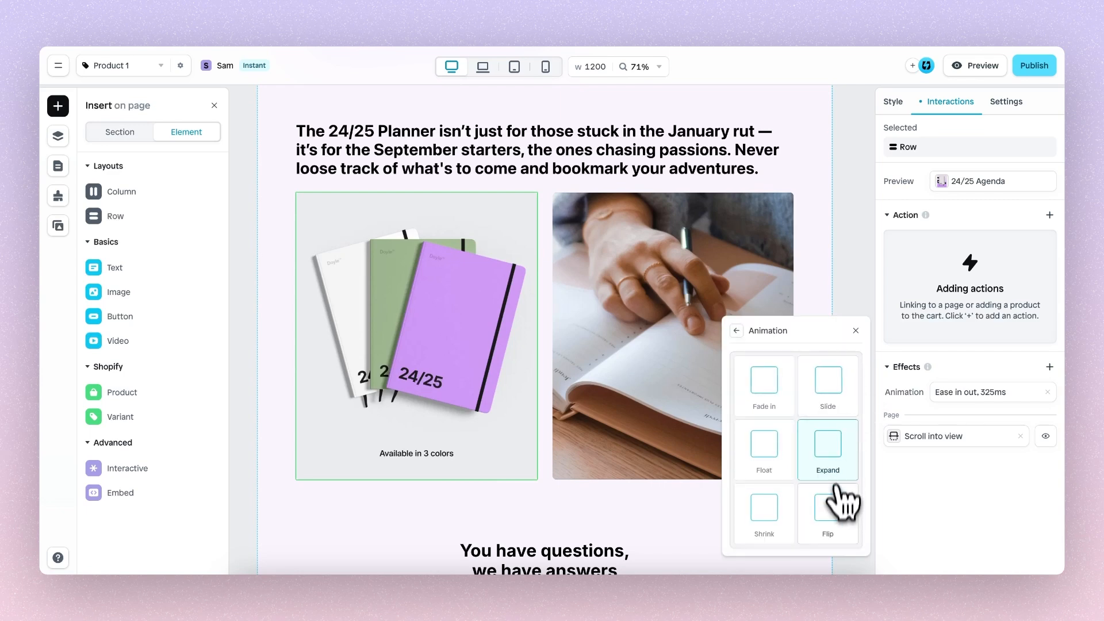
click(827, 513)
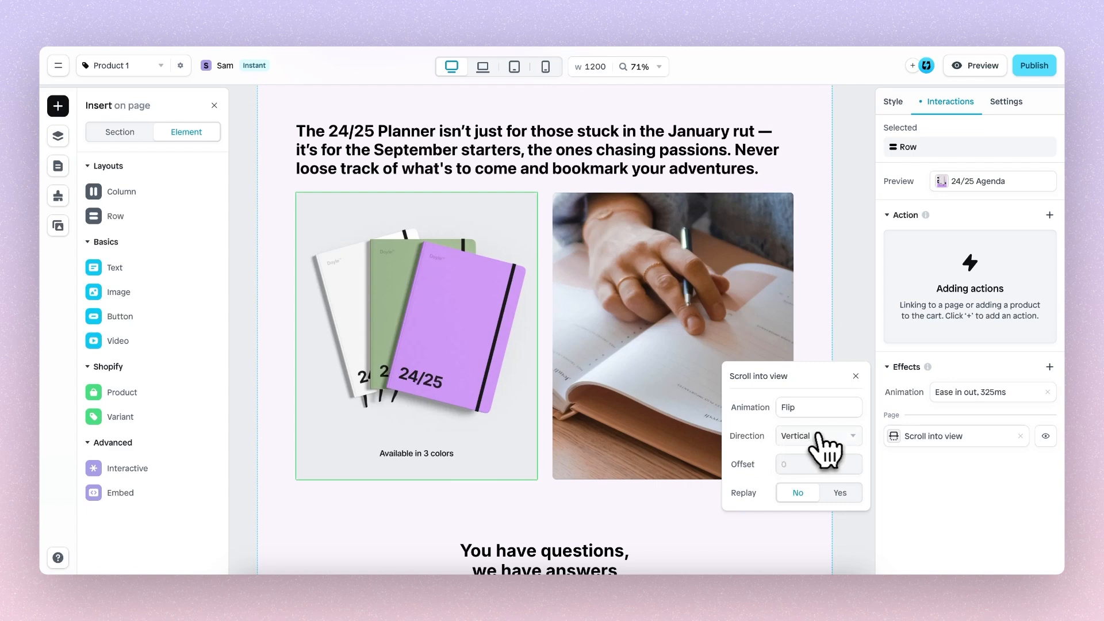
click(817, 434)
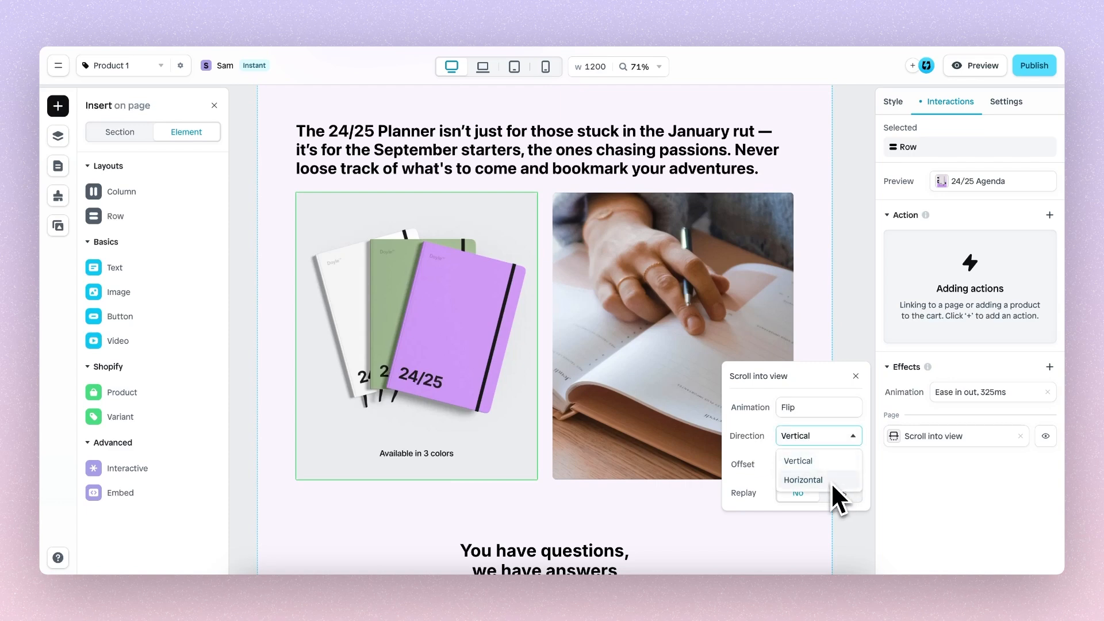
click(802, 480)
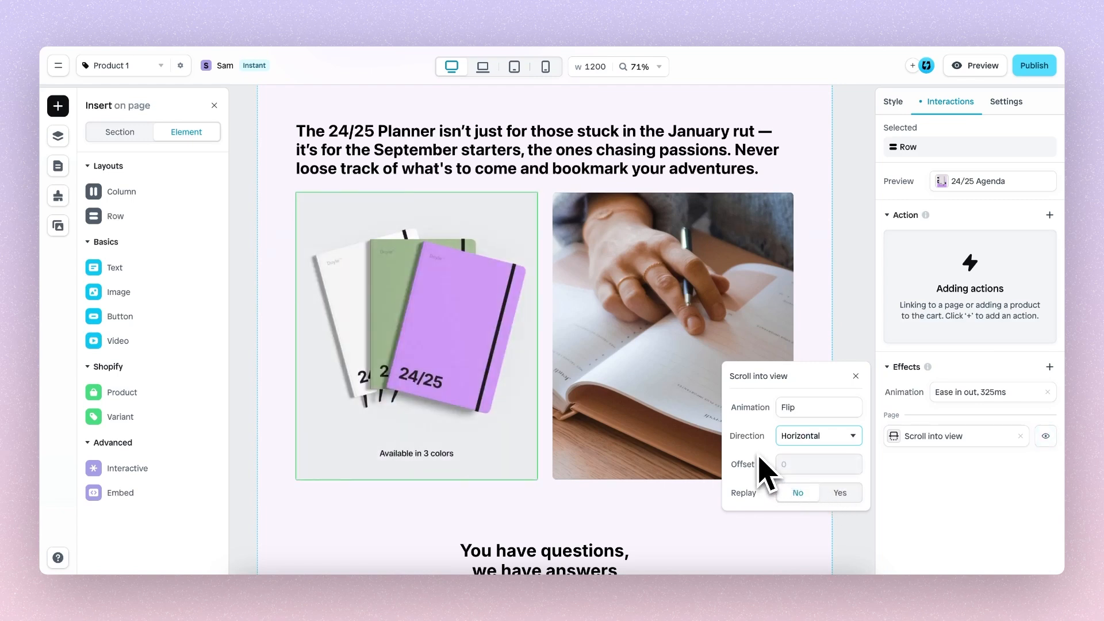
click(854, 375)
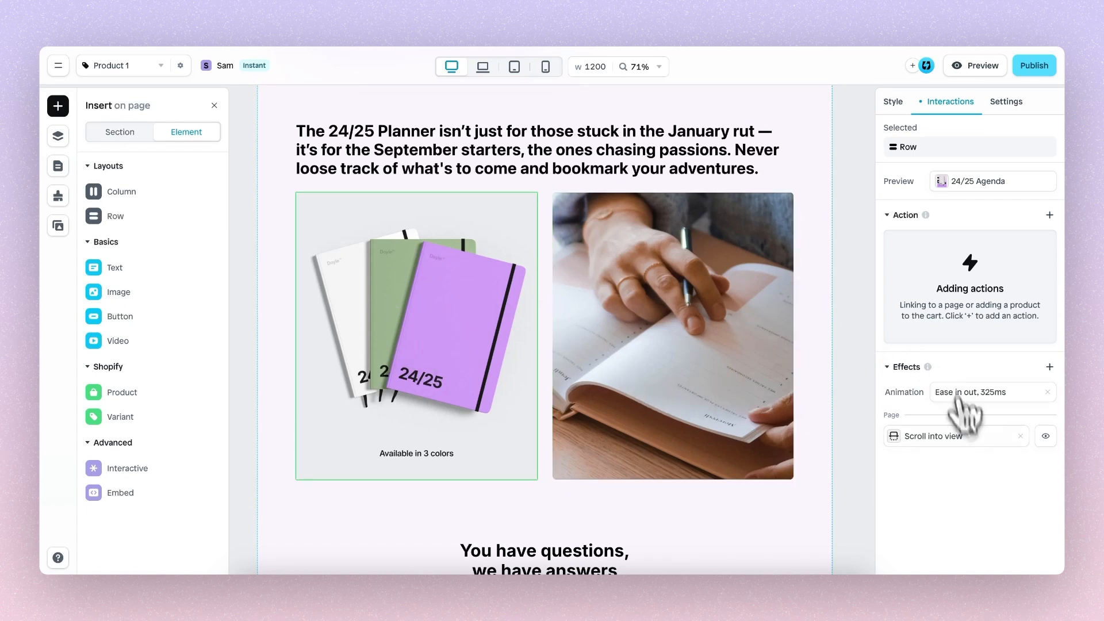
click(992, 391)
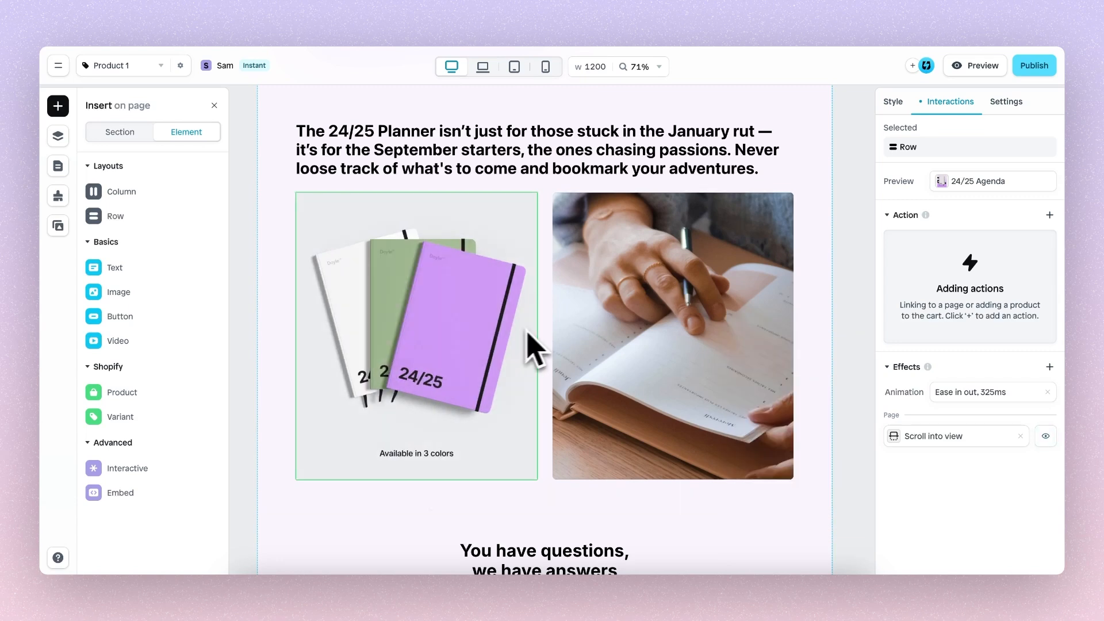
mouse_move(982, 66)
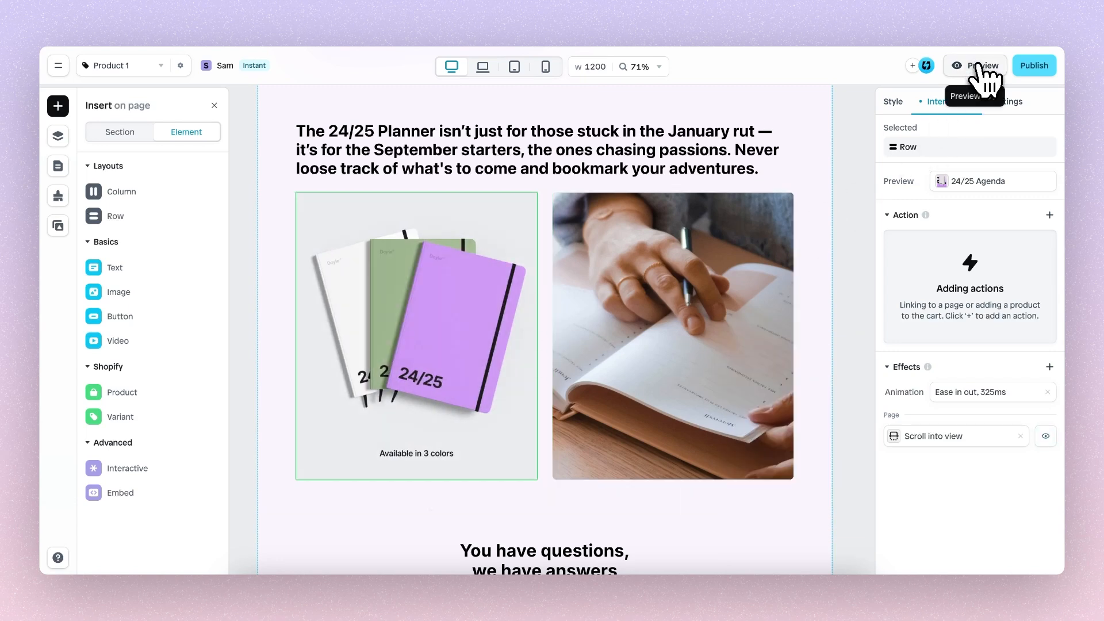
click(983, 66)
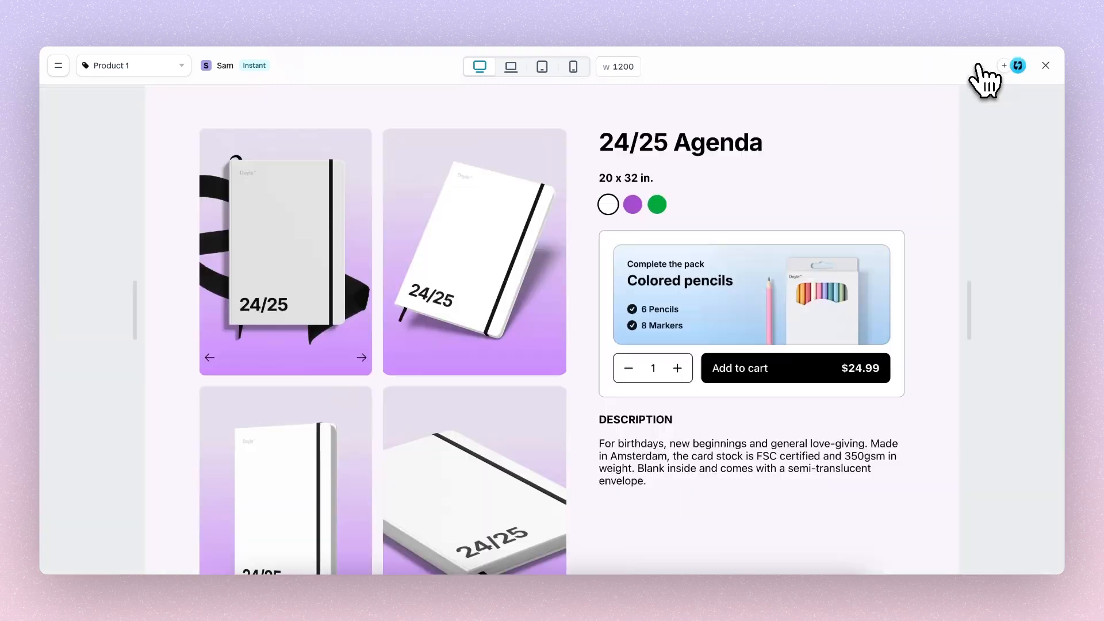
scroll(down, 3)
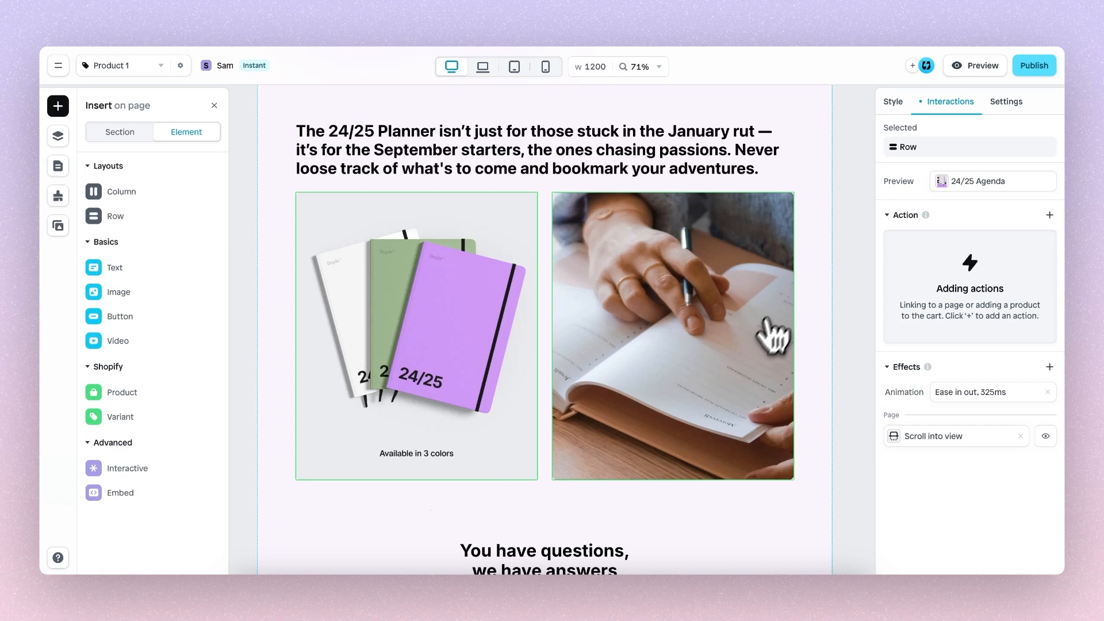
Step: Set the notebooks row's reveal to Float from the Right at distance 40 and edit its offset
click(933, 436)
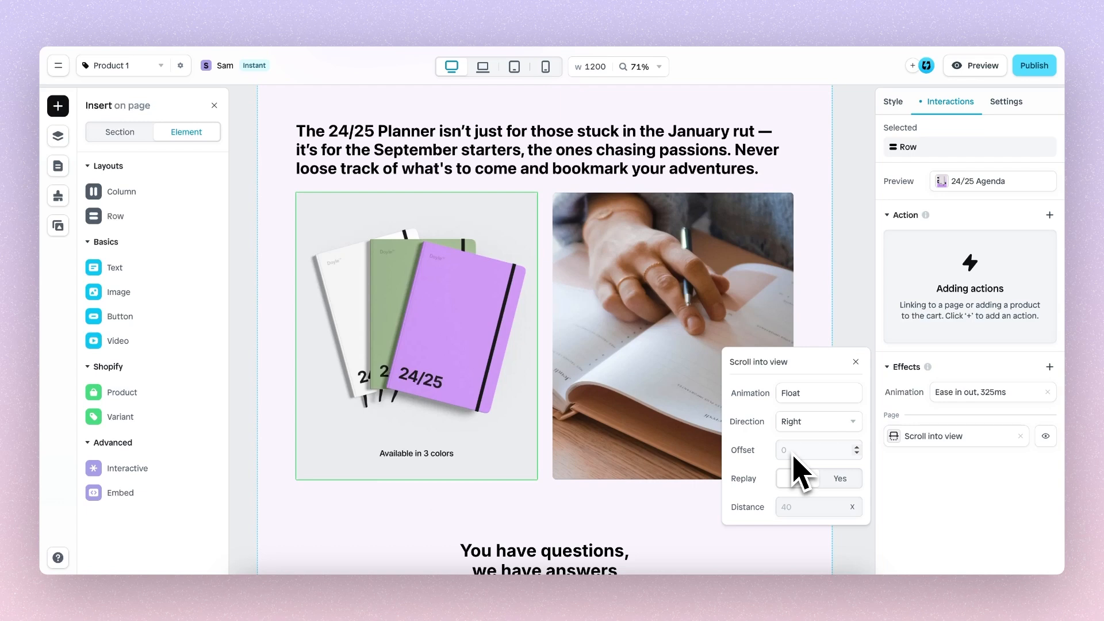
click(798, 478)
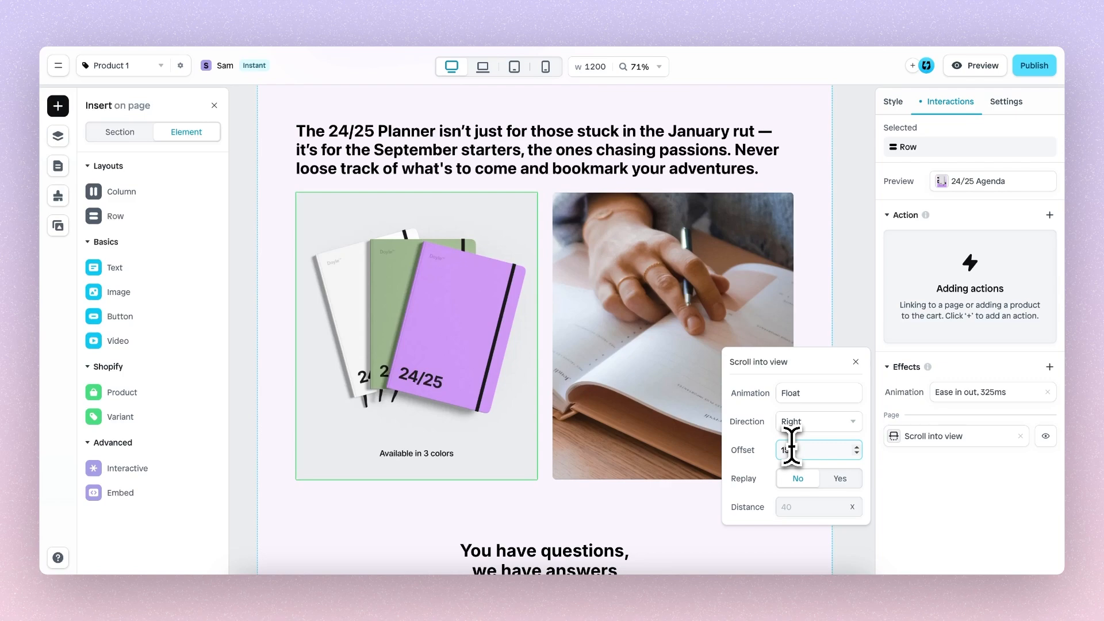
click(981, 66)
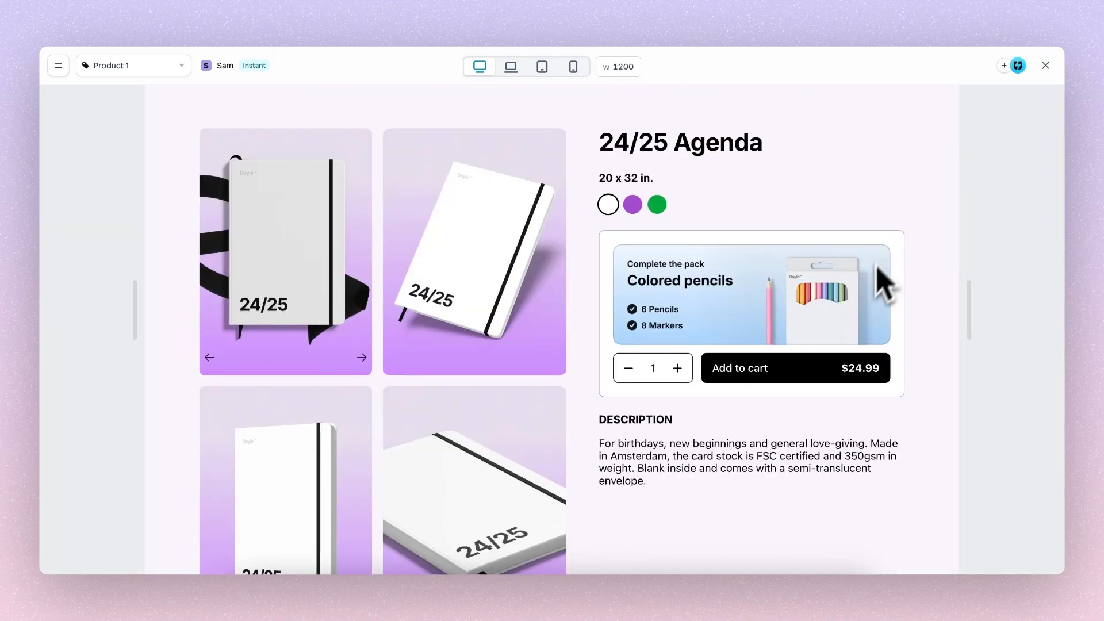
scroll(down, 3)
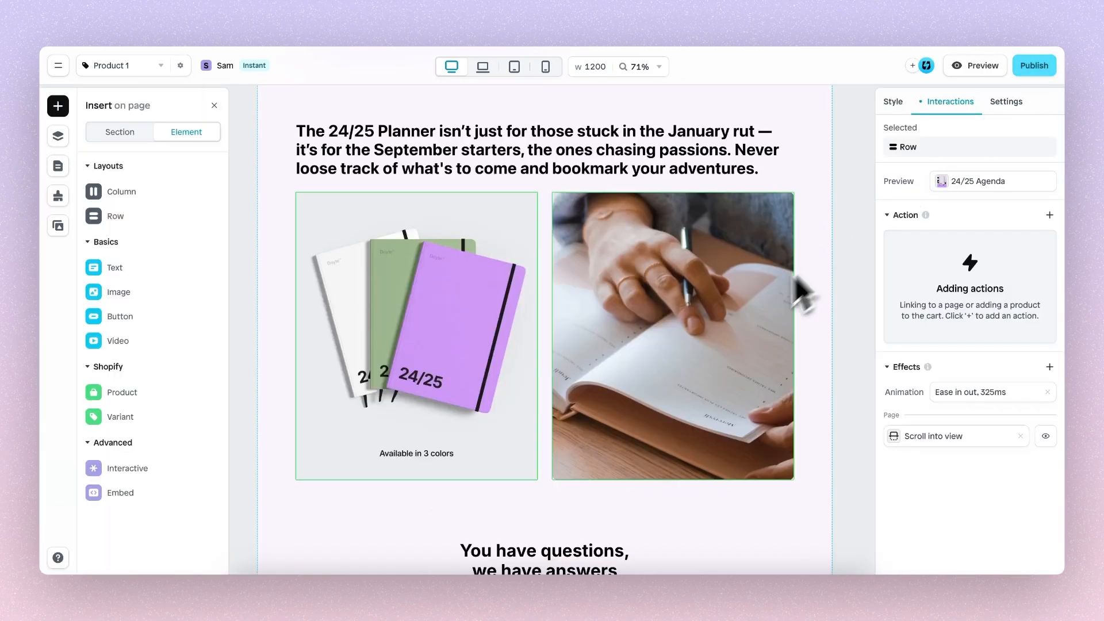
mouse_move(746, 338)
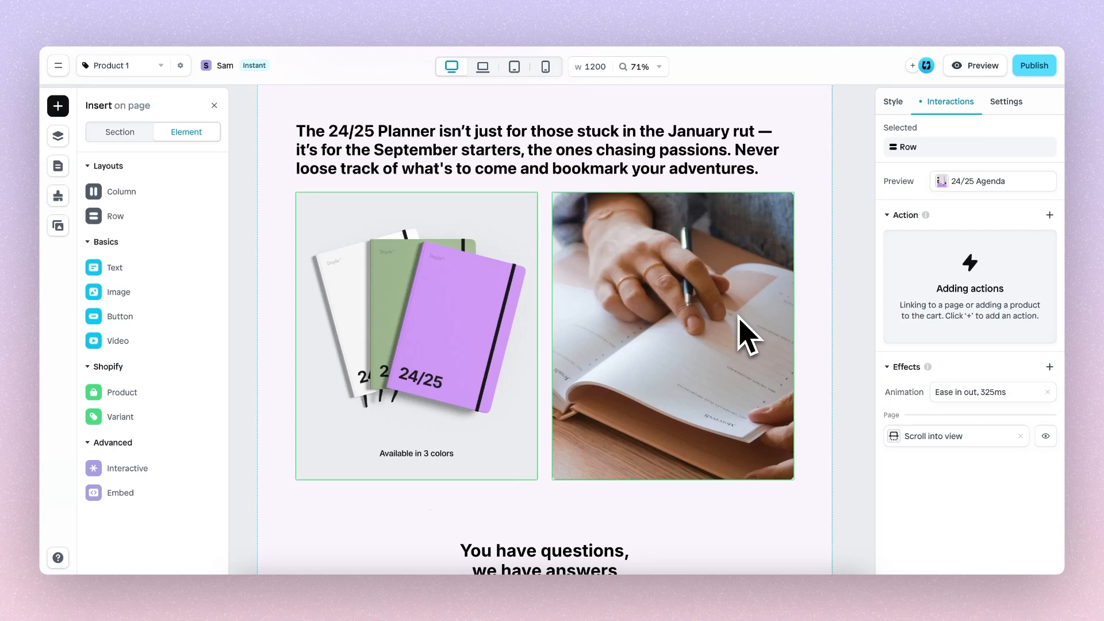
Step: Give the desk photo row its own Scroll into view effect and pick its animation type
click(58, 135)
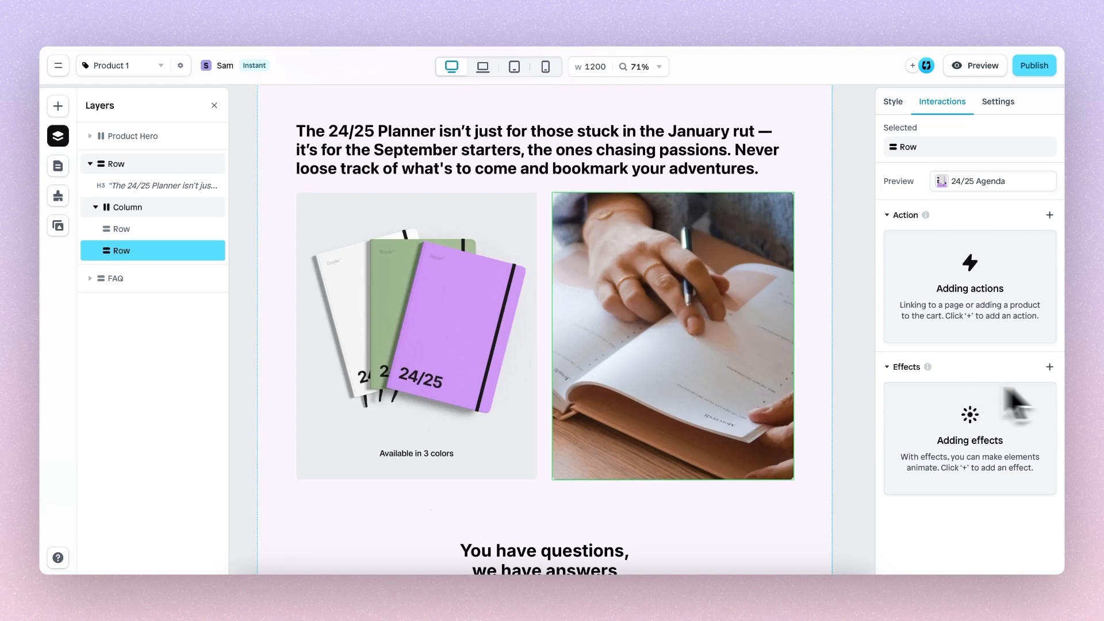
click(1048, 367)
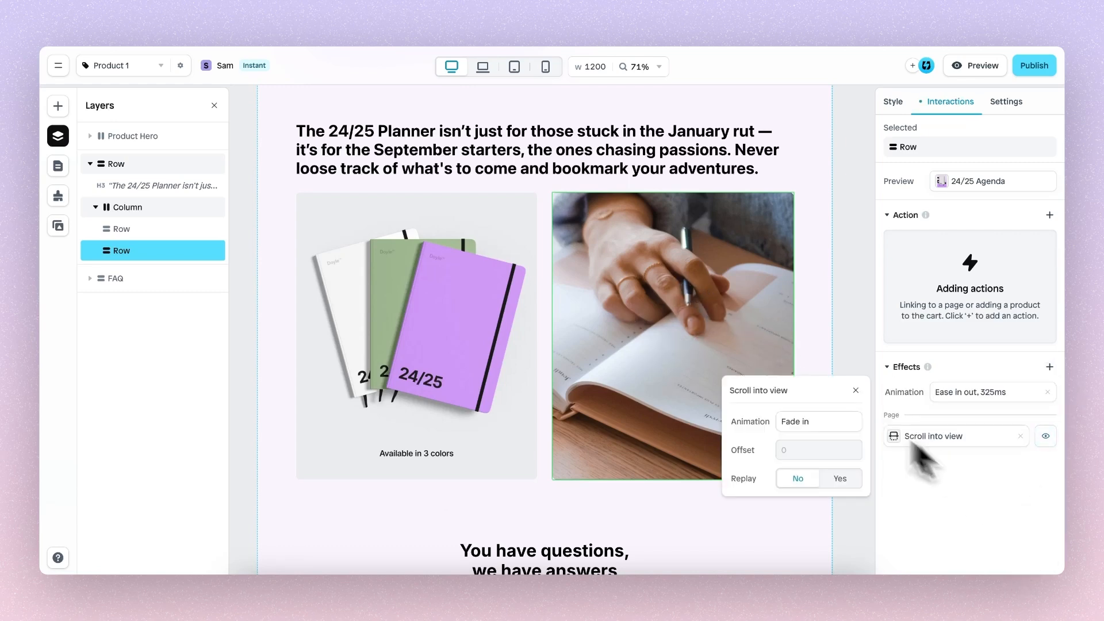
click(817, 421)
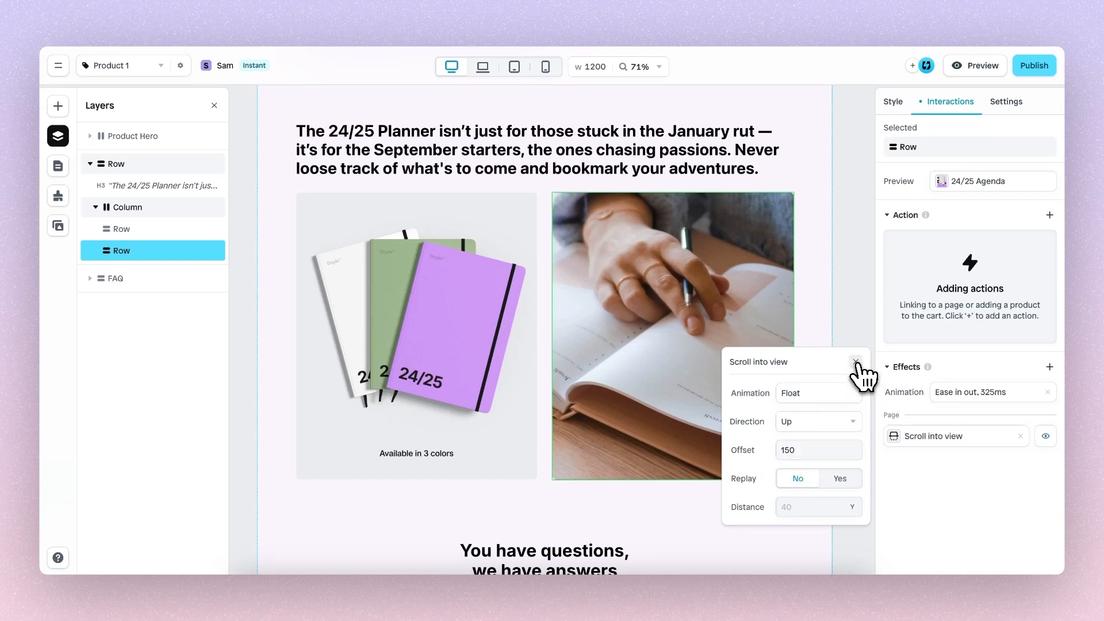
Step: Give the photo row's float-up reveal a 400ms delay and preview the page
click(856, 363)
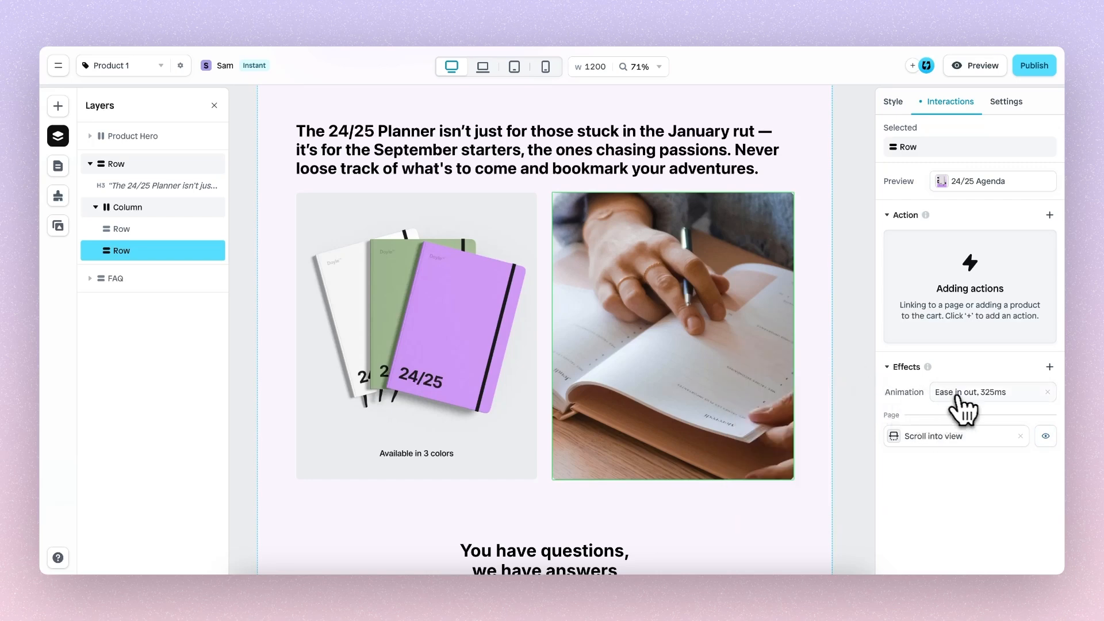
click(986, 392)
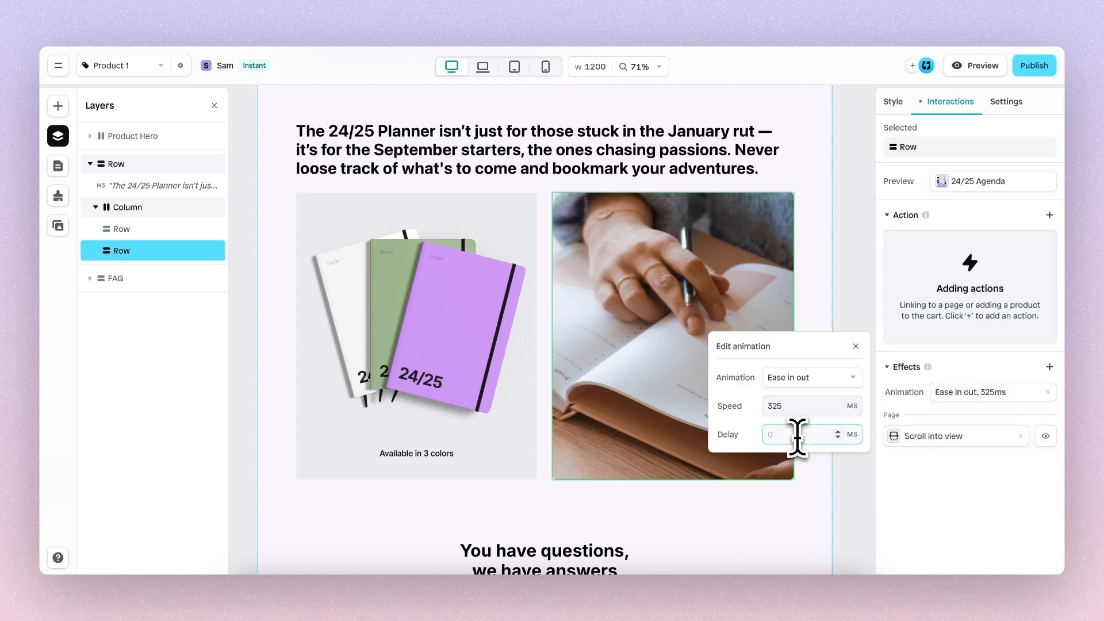
text(400)
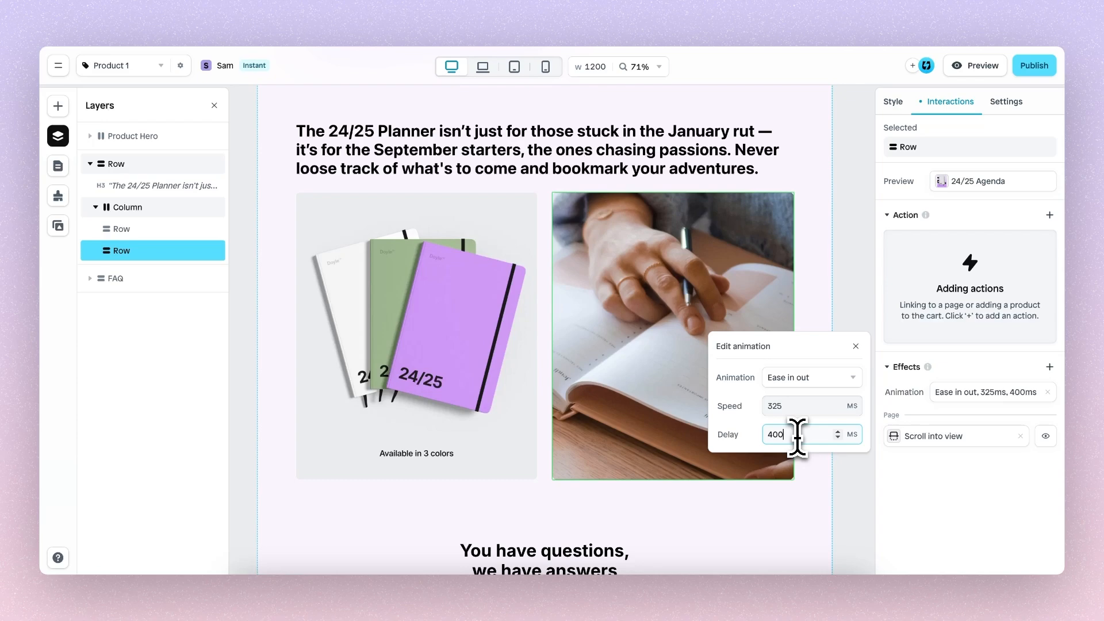
click(856, 346)
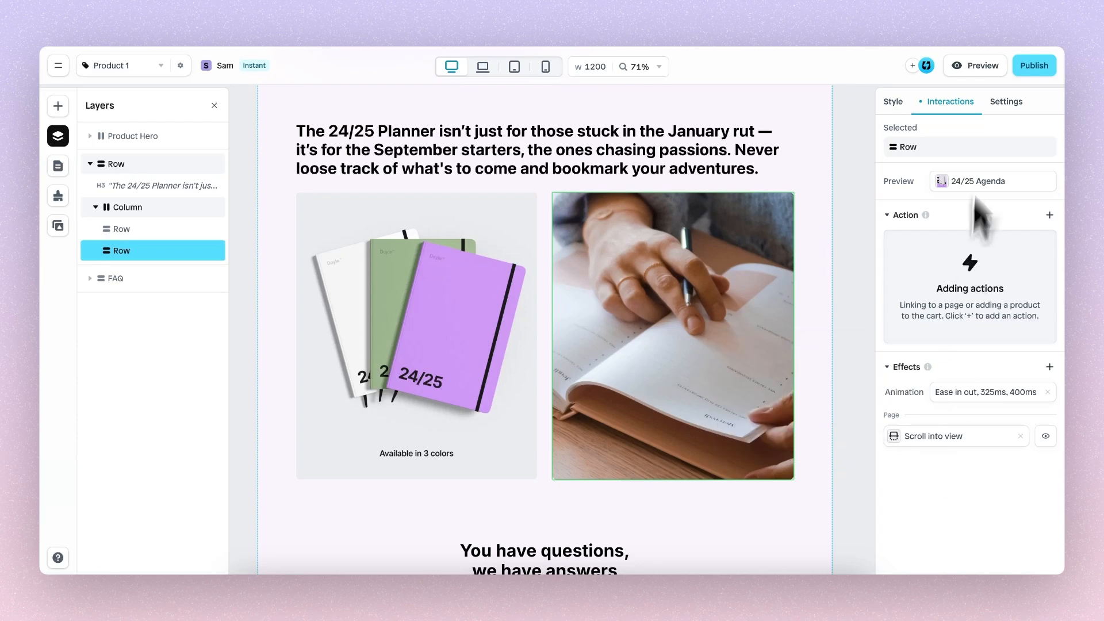
click(976, 64)
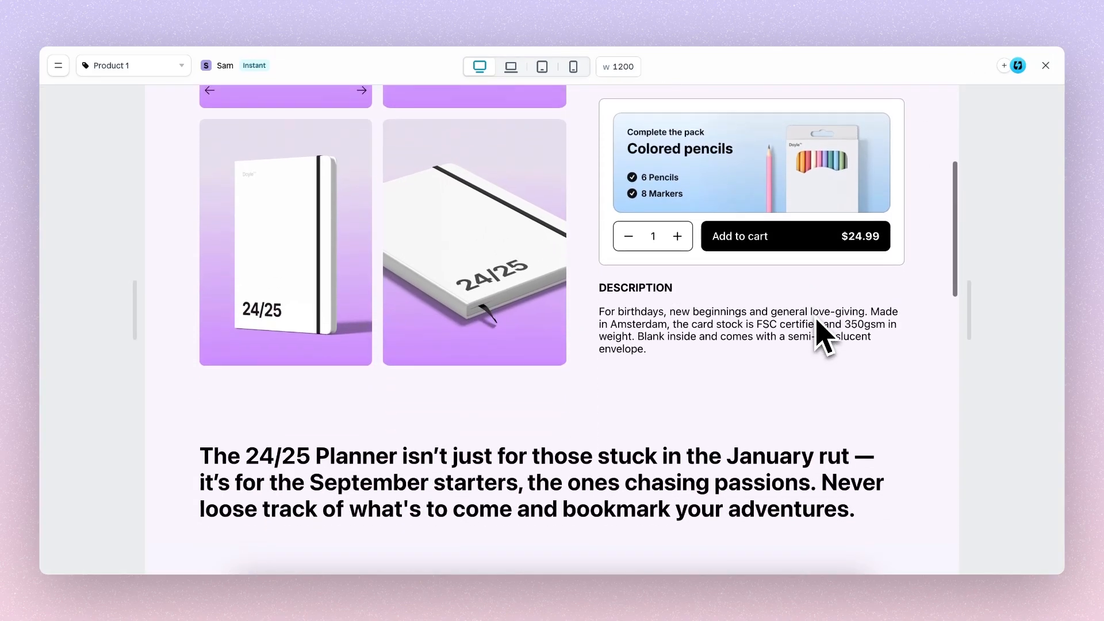
Step: Scroll the preview to watch the image rows reveal
scroll(down, 3)
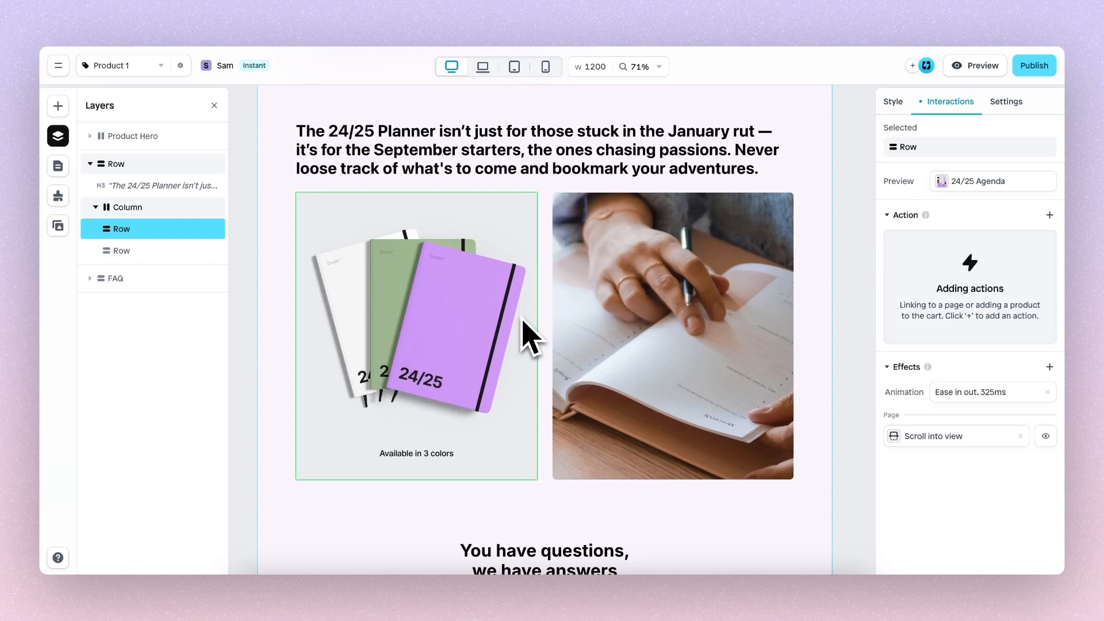
mouse_move(500, 358)
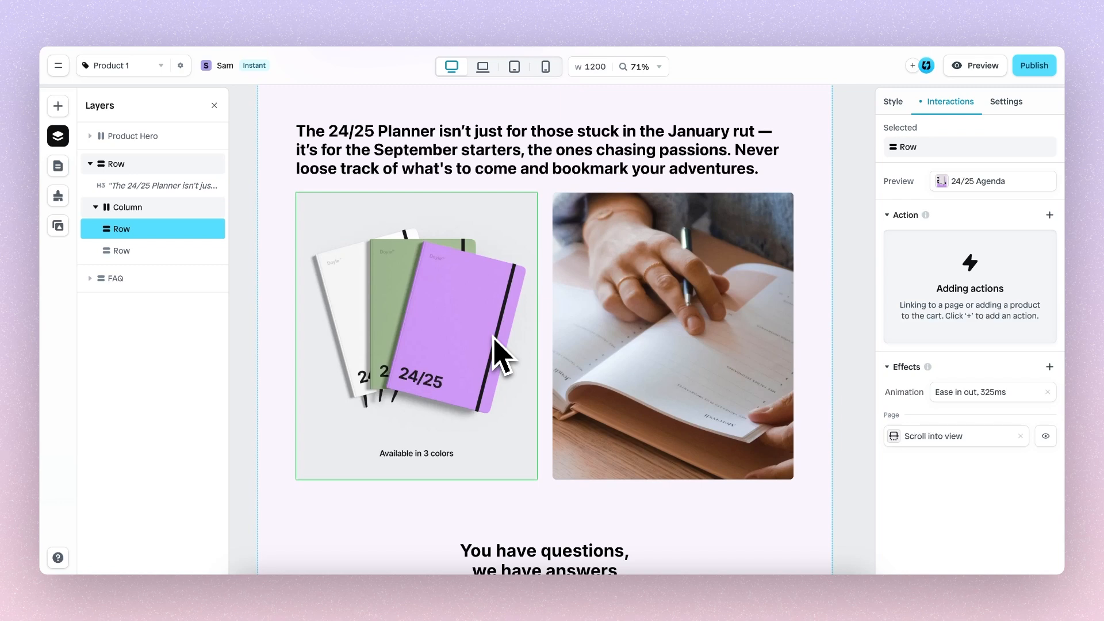
mouse_move(448, 317)
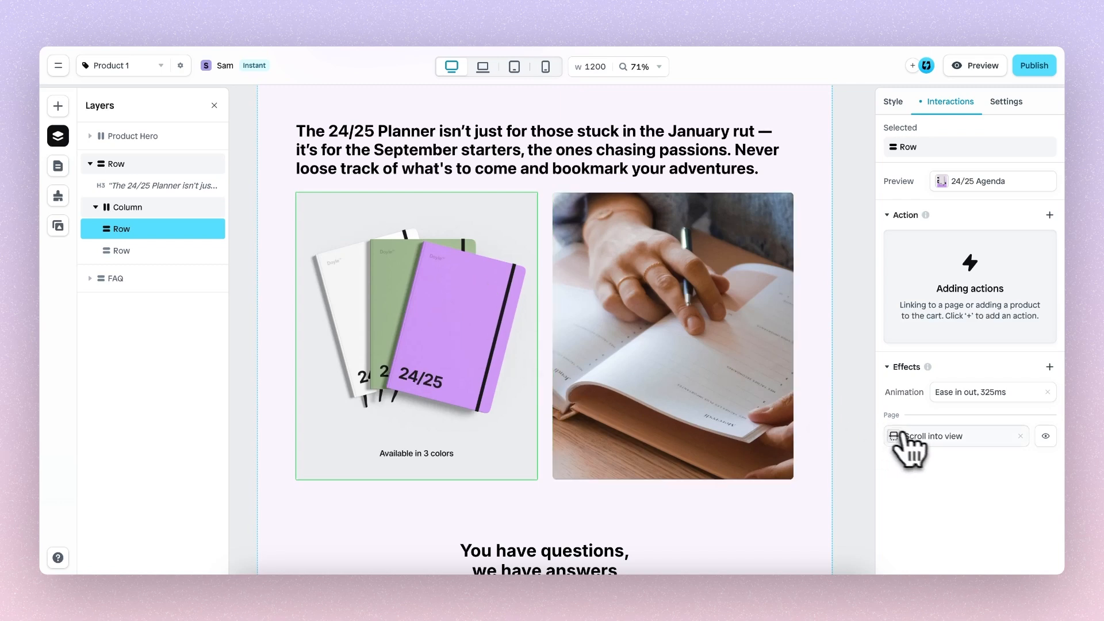
Step: Turn Replay on for both image rows' reveals and preview the page again
click(934, 436)
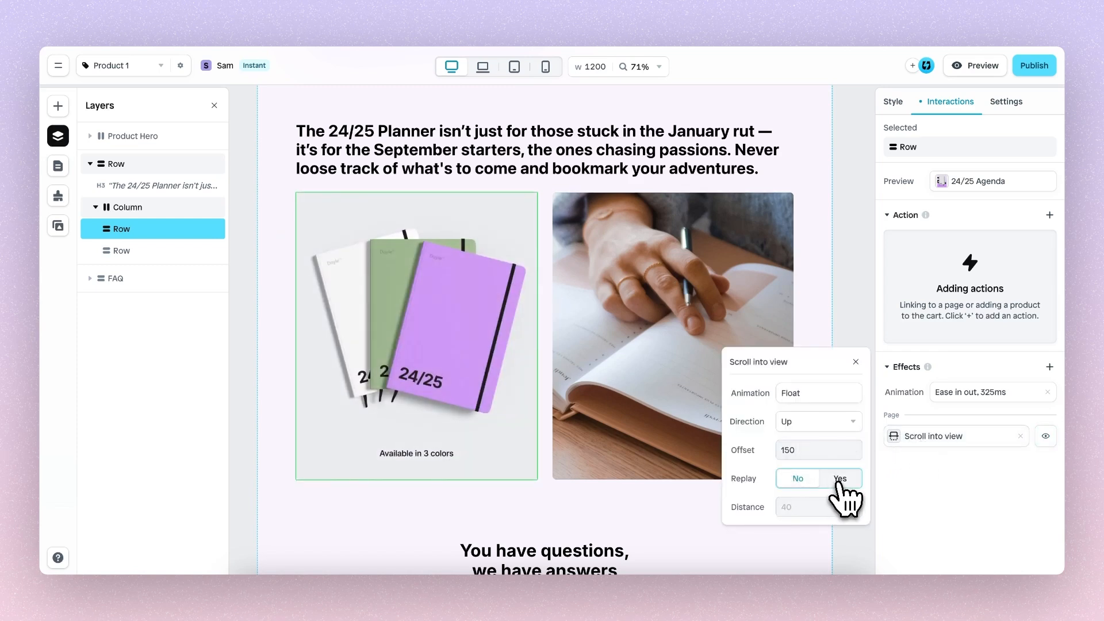
click(856, 361)
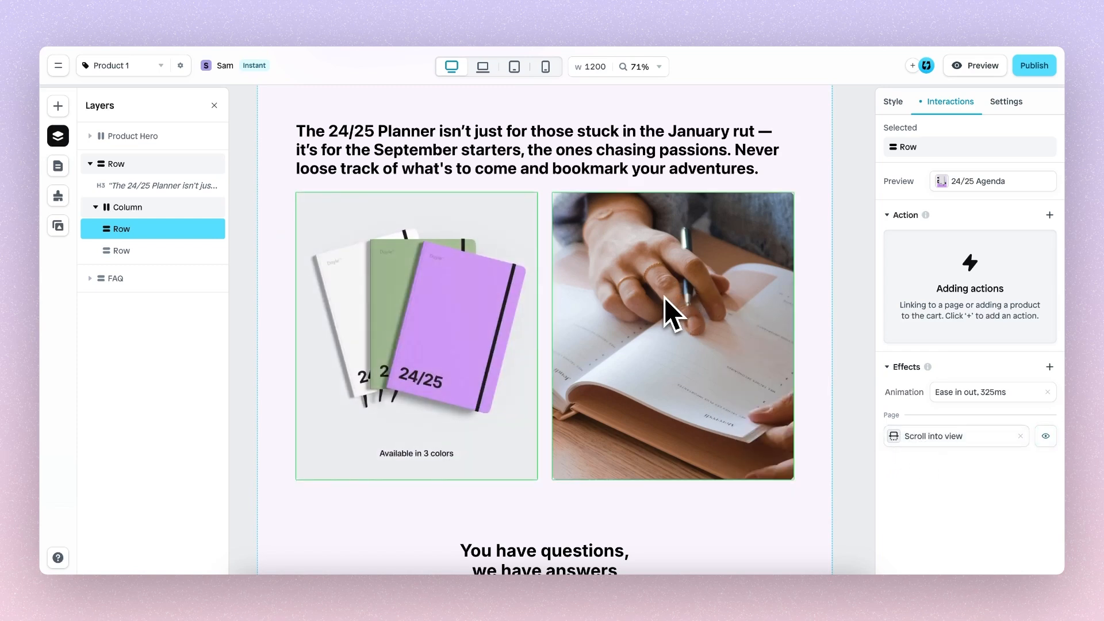
click(955, 435)
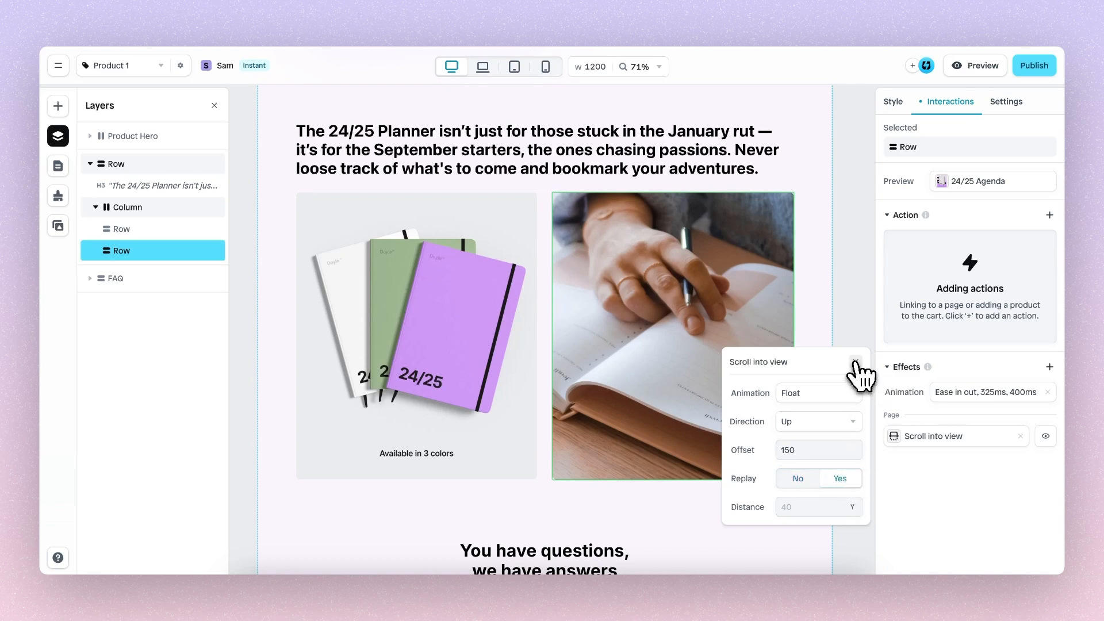
click(974, 66)
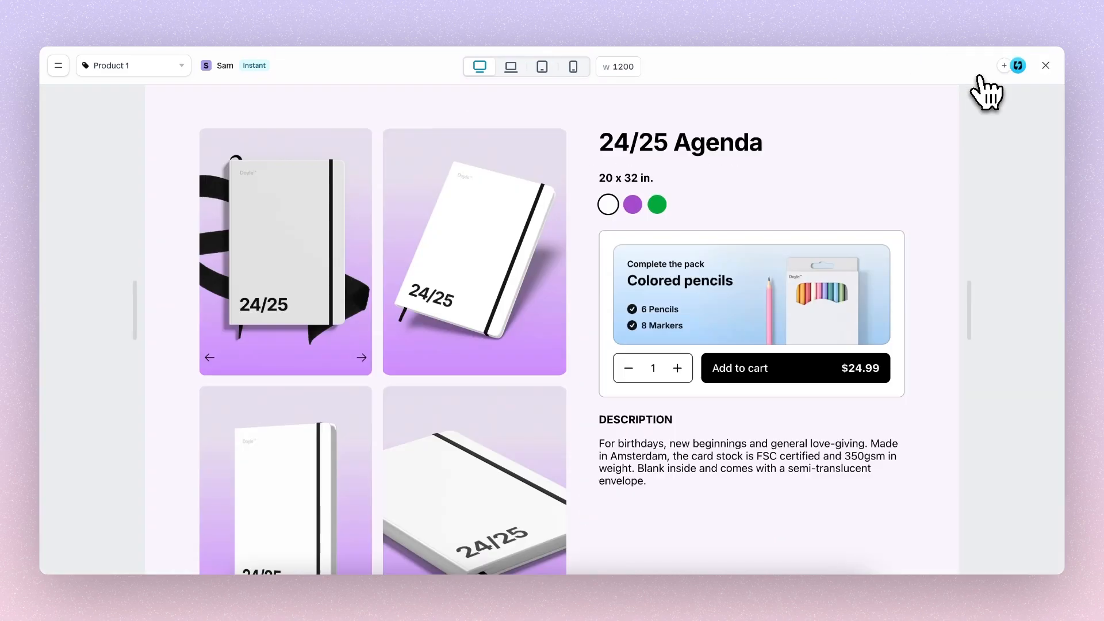
Step: Scroll down the preview to watch the image rows' replaying reveals play in
scroll(down, 3)
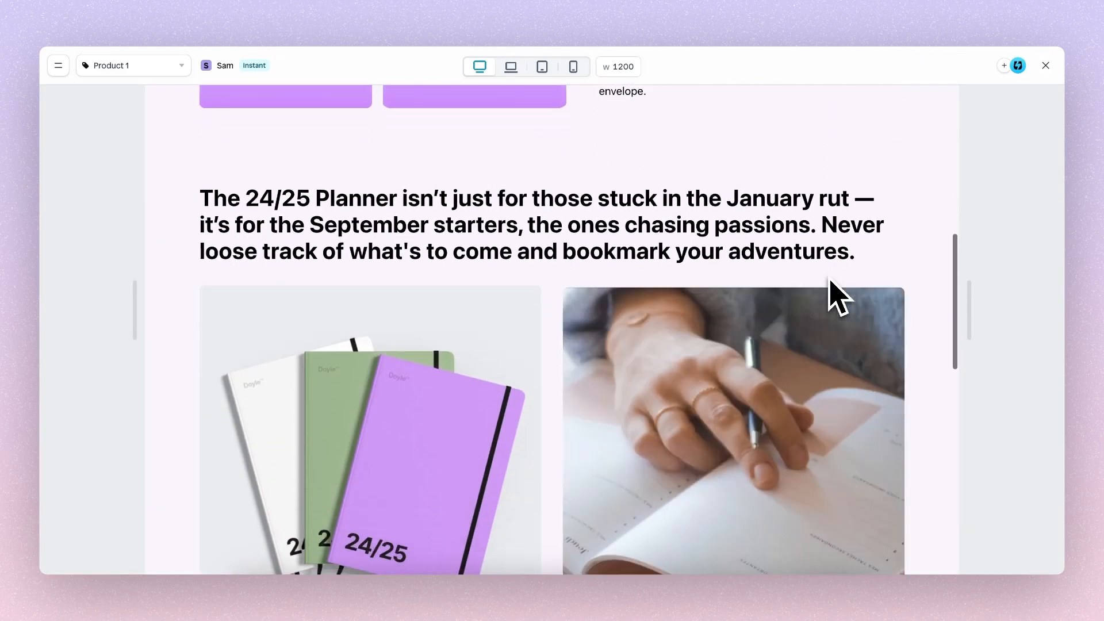
scroll(down, 3)
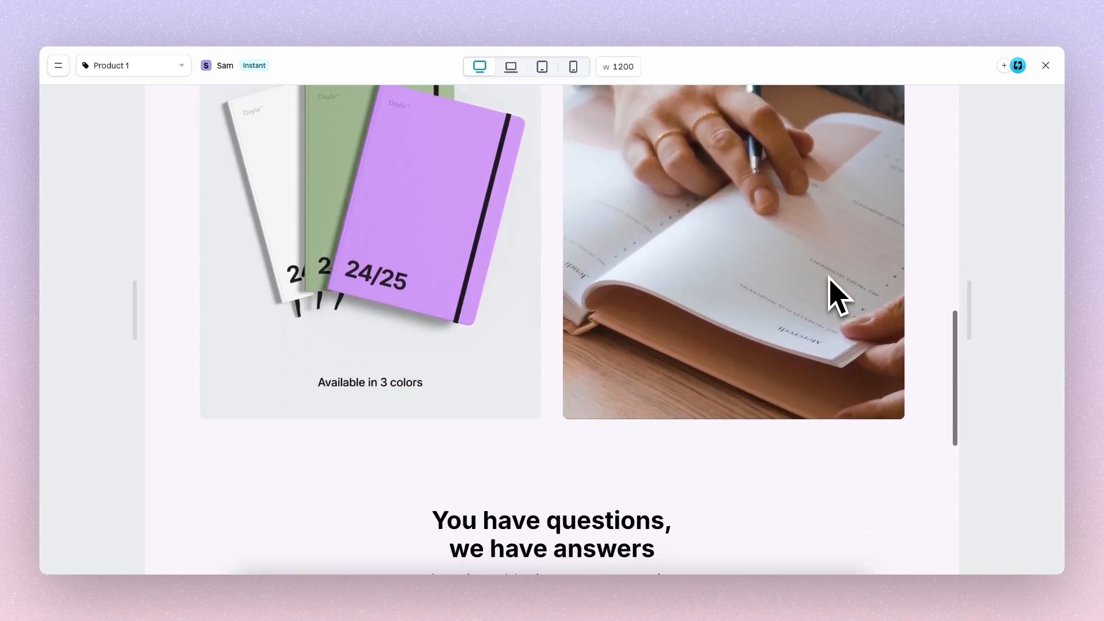
scroll(down, 3)
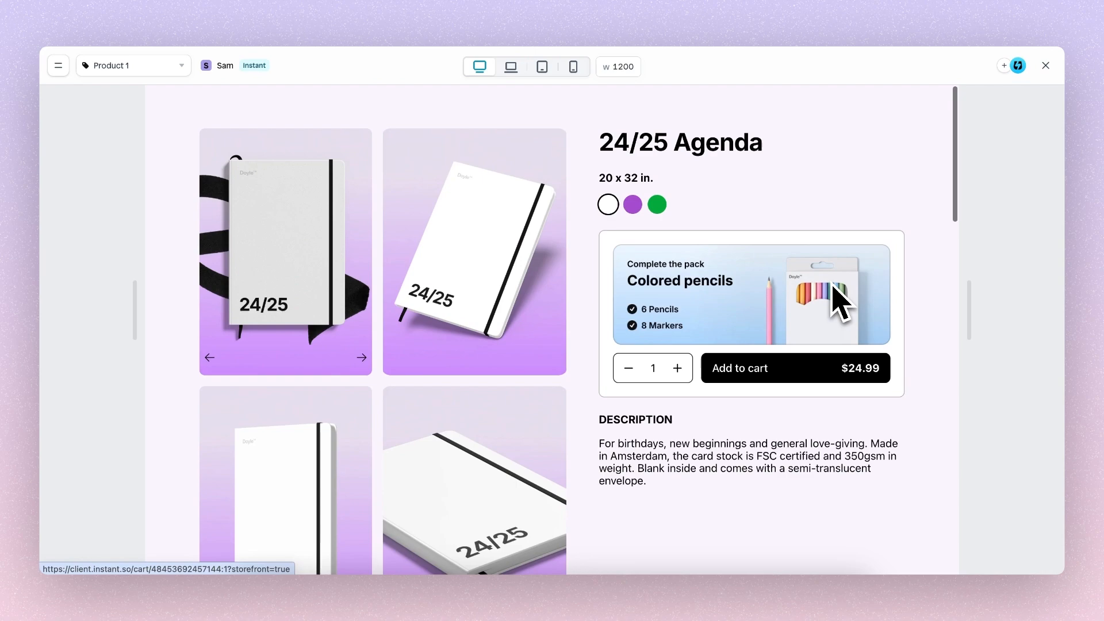
scroll(down, 3)
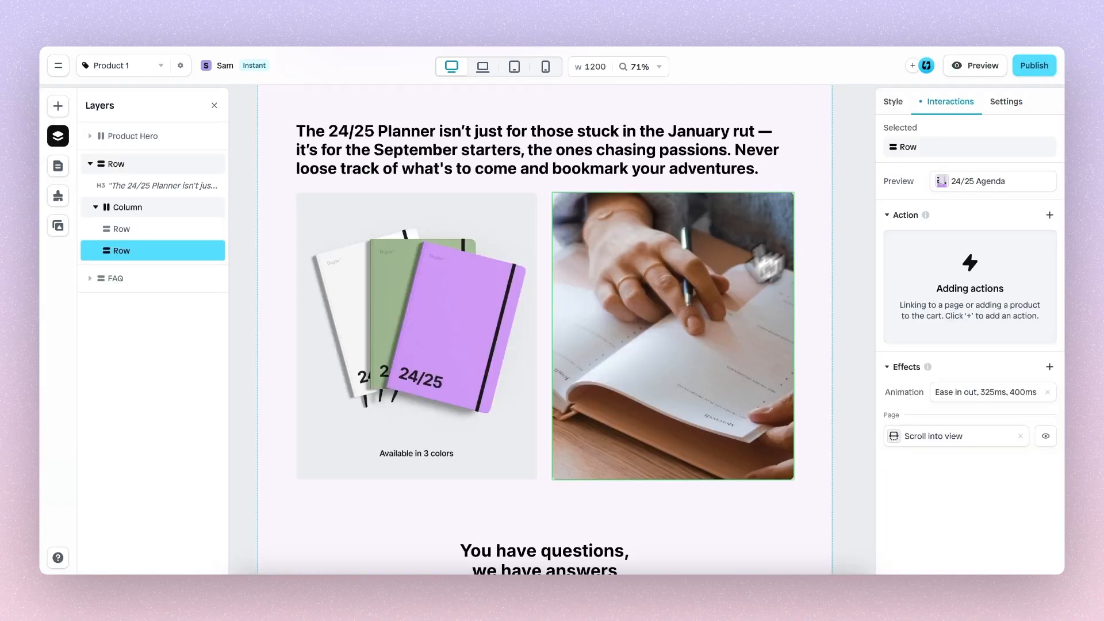
mouse_move(673, 372)
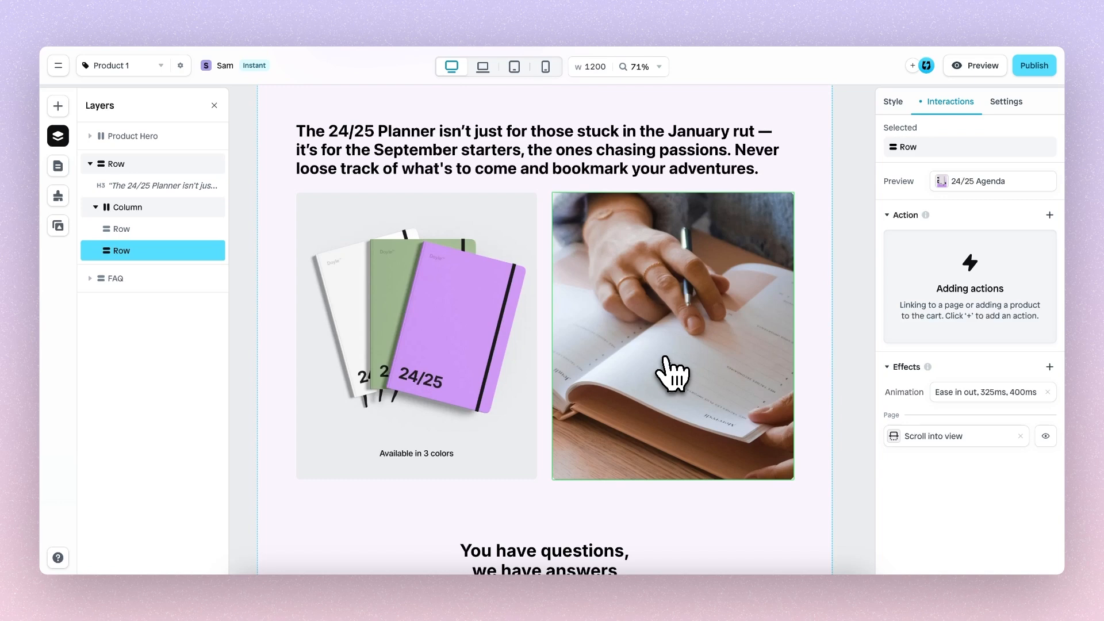
Step: Insert the Fixed add to cart bar banner from the Template Library and reach its settings
click(57, 106)
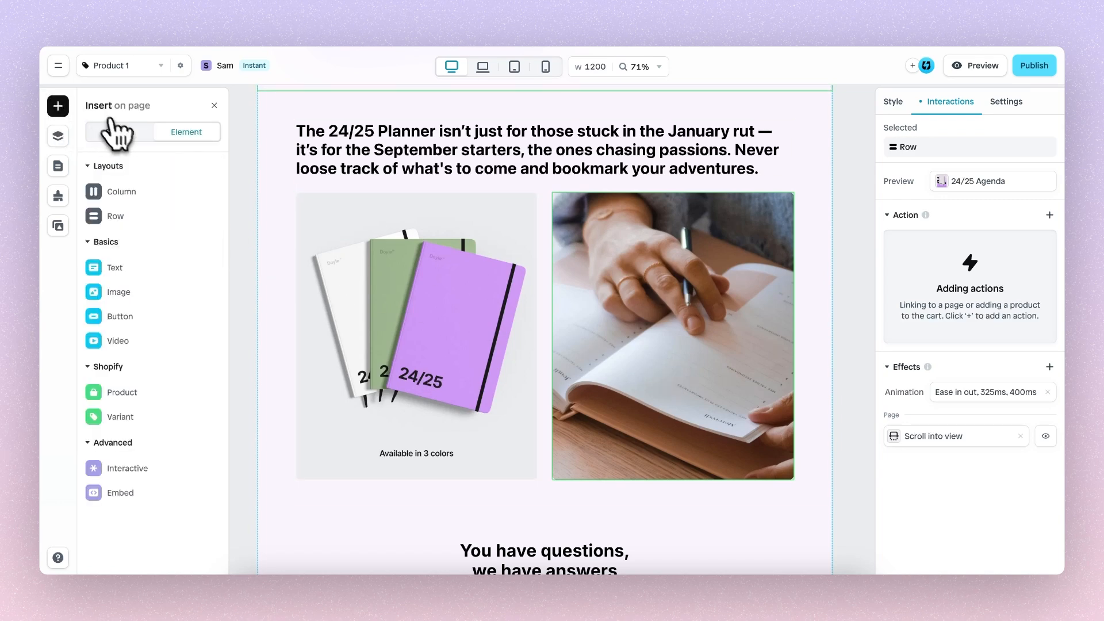
click(152, 557)
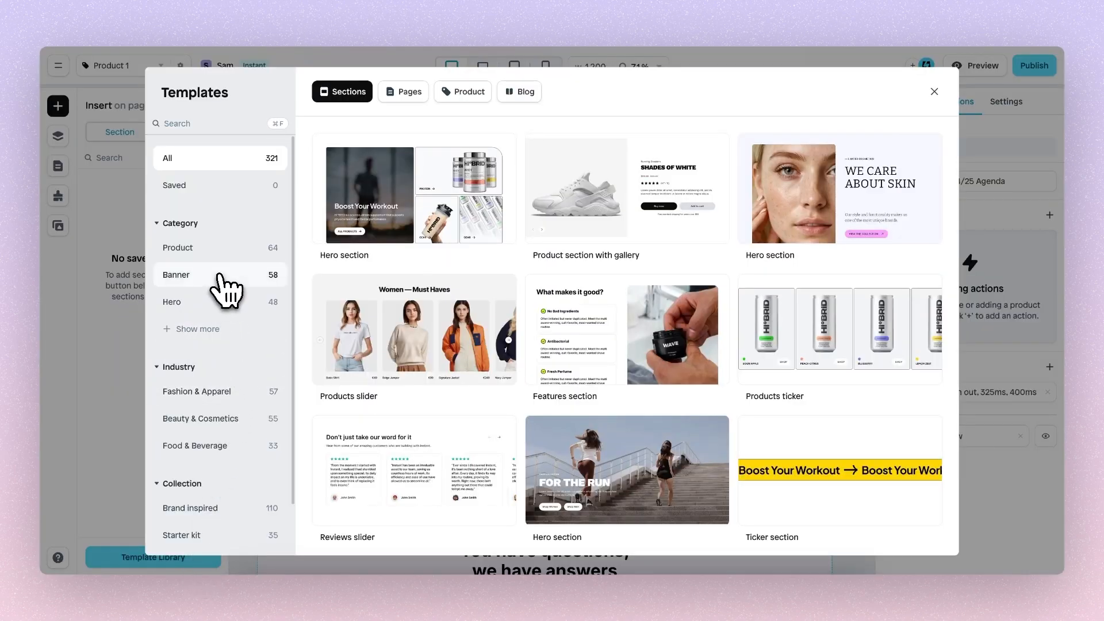
click(176, 275)
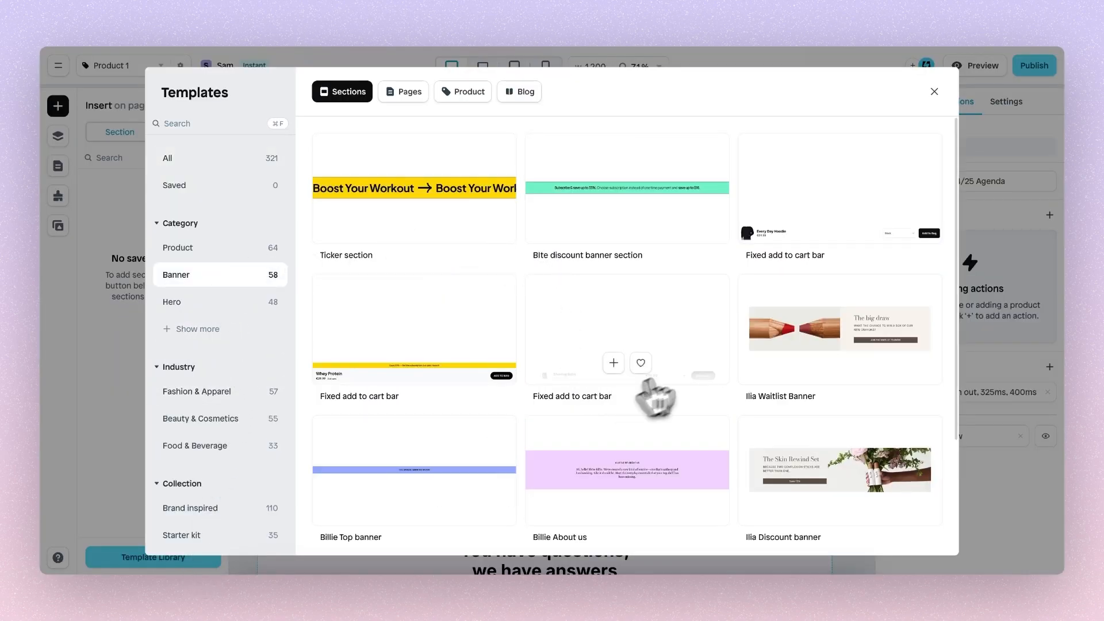
click(934, 92)
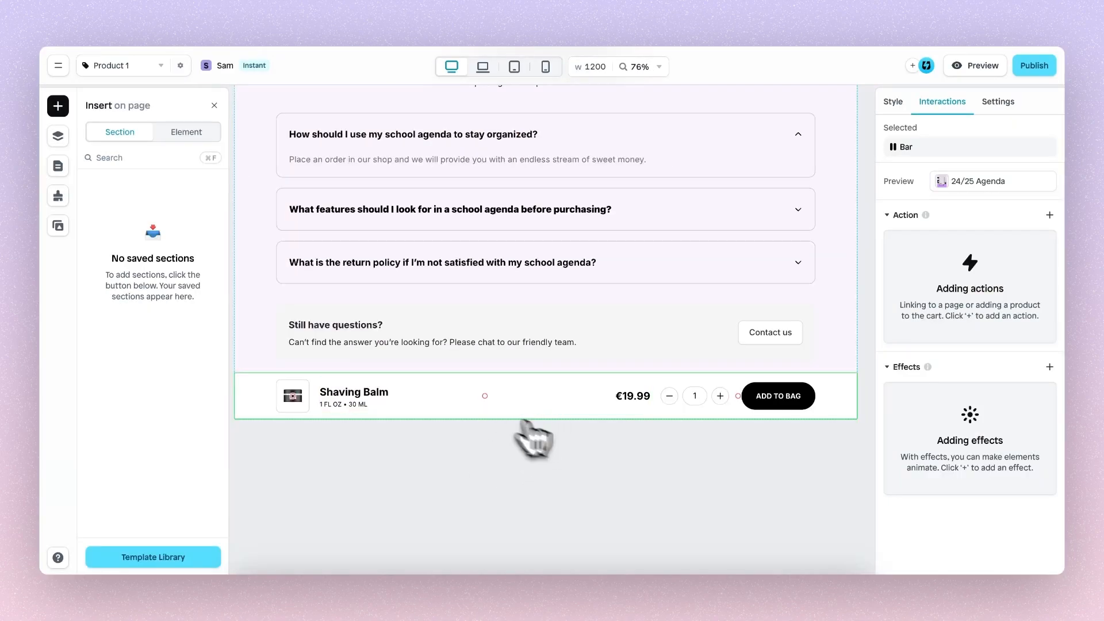
click(893, 101)
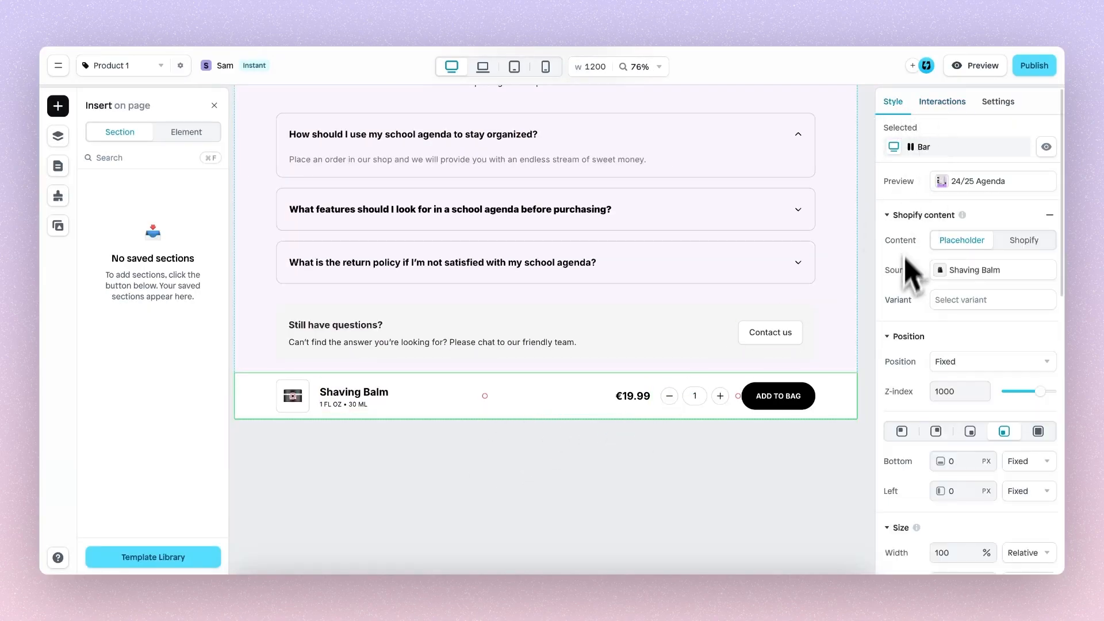
mouse_move(1049, 218)
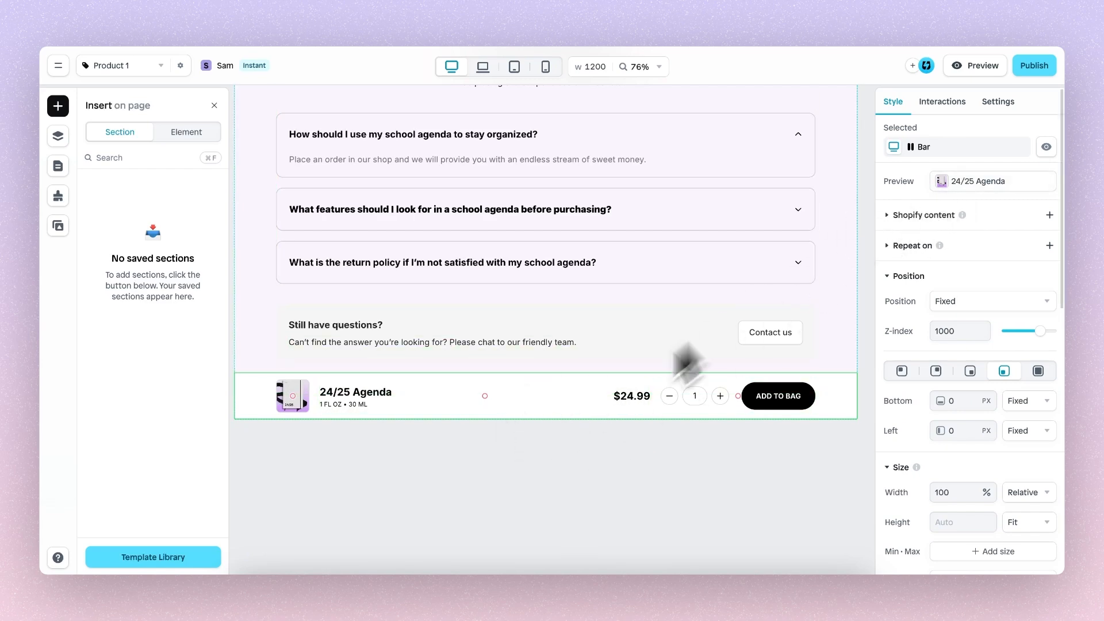
mouse_move(569, 437)
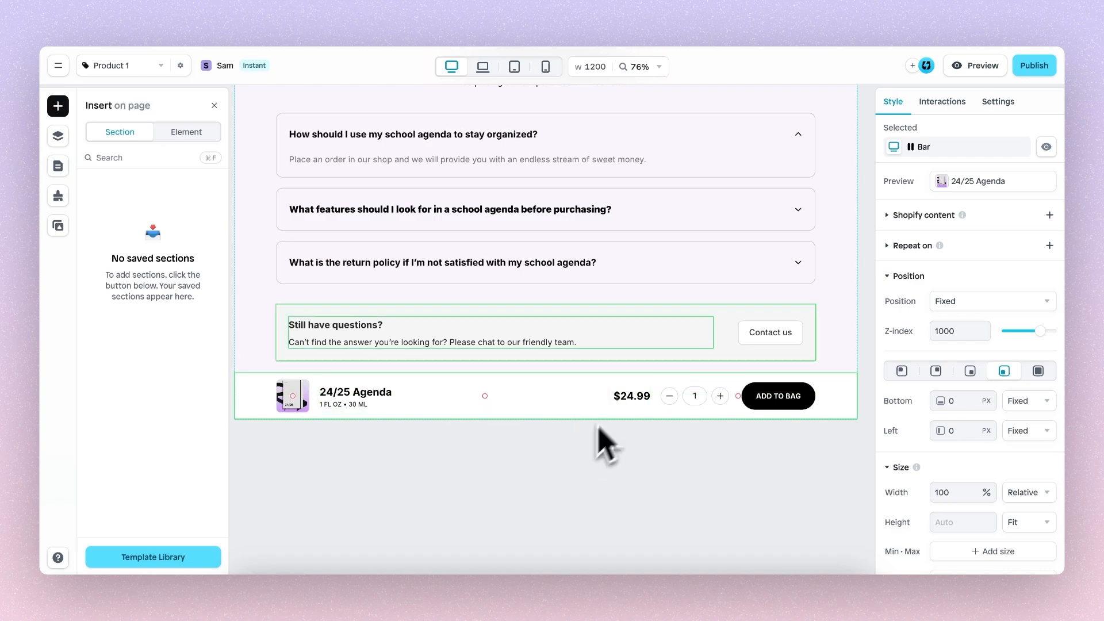
click(981, 64)
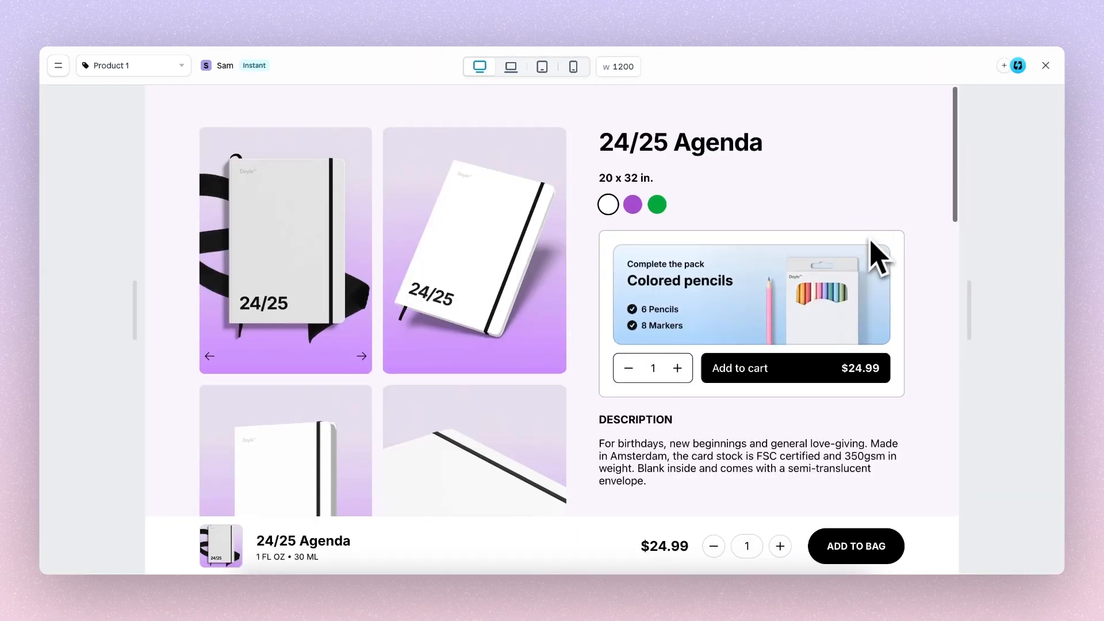
scroll(down, 3)
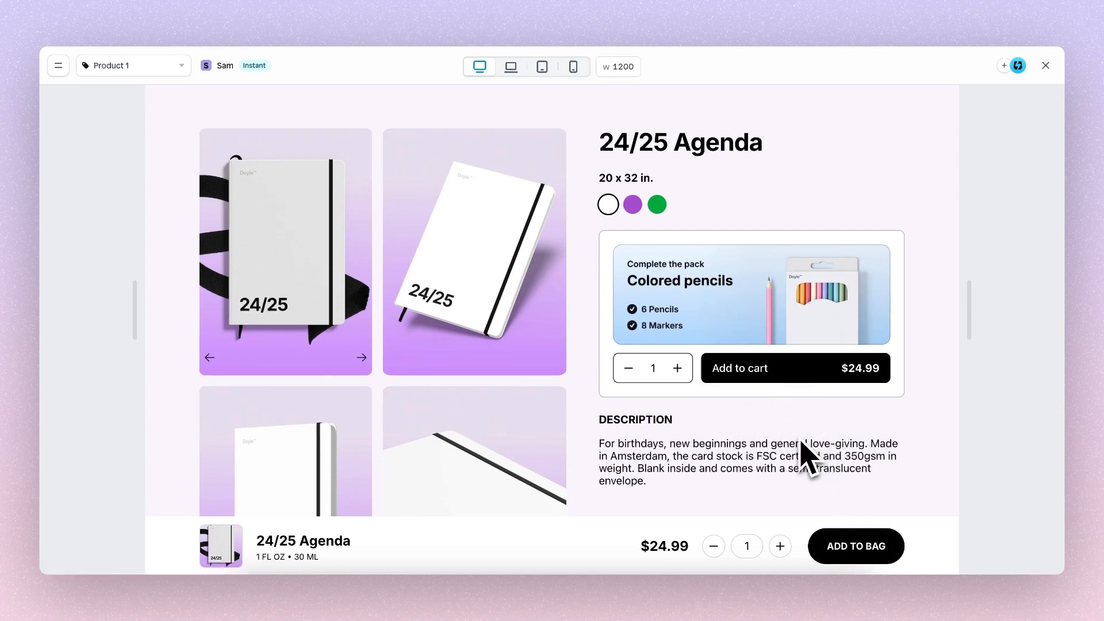
mouse_move(1045, 66)
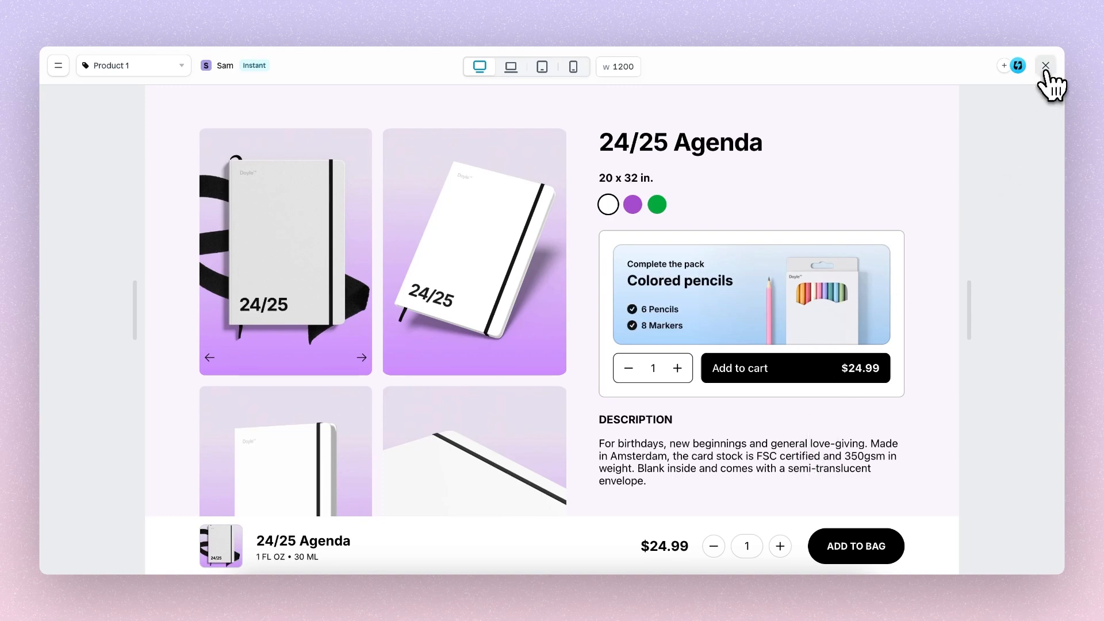
click(1045, 66)
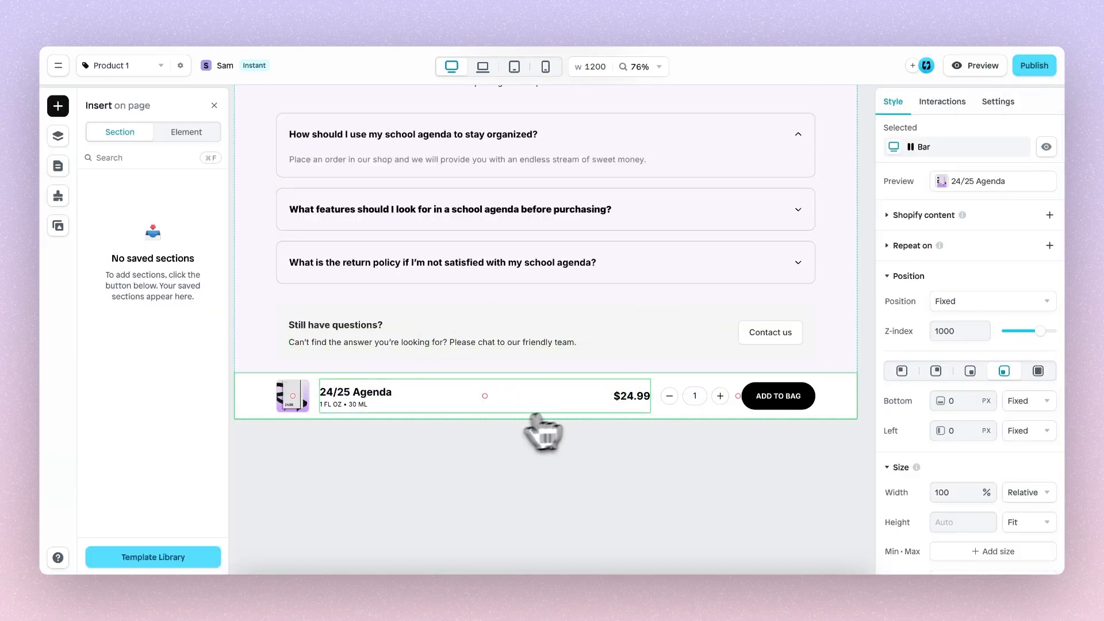
Step: Give the add-to-cart bar a Scroll into view Float reveal, direction Up, offset 400
click(58, 136)
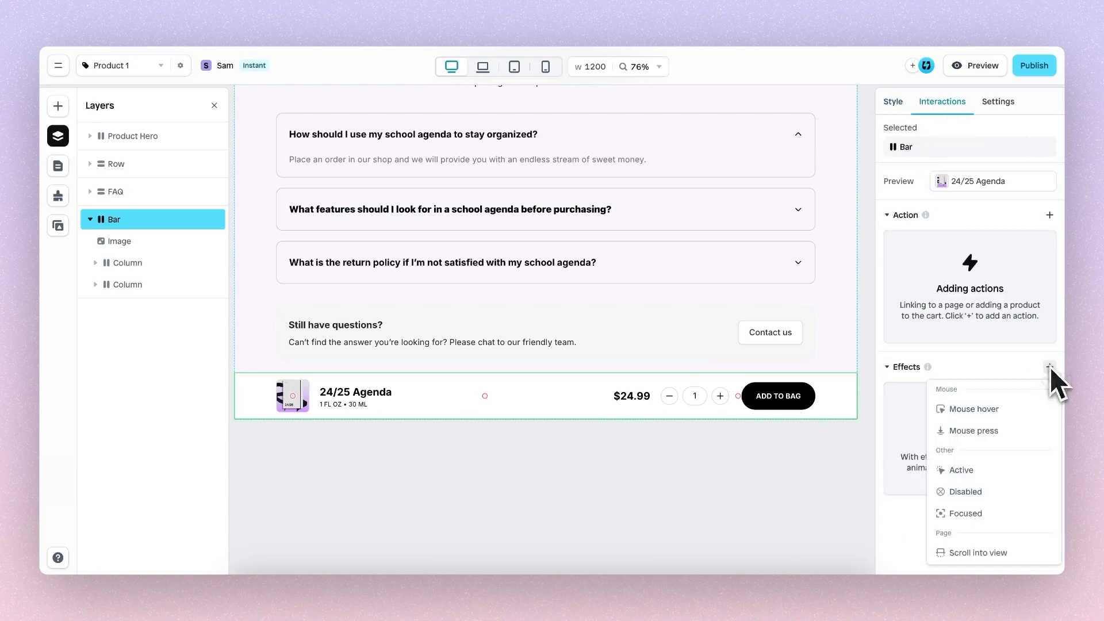
click(977, 552)
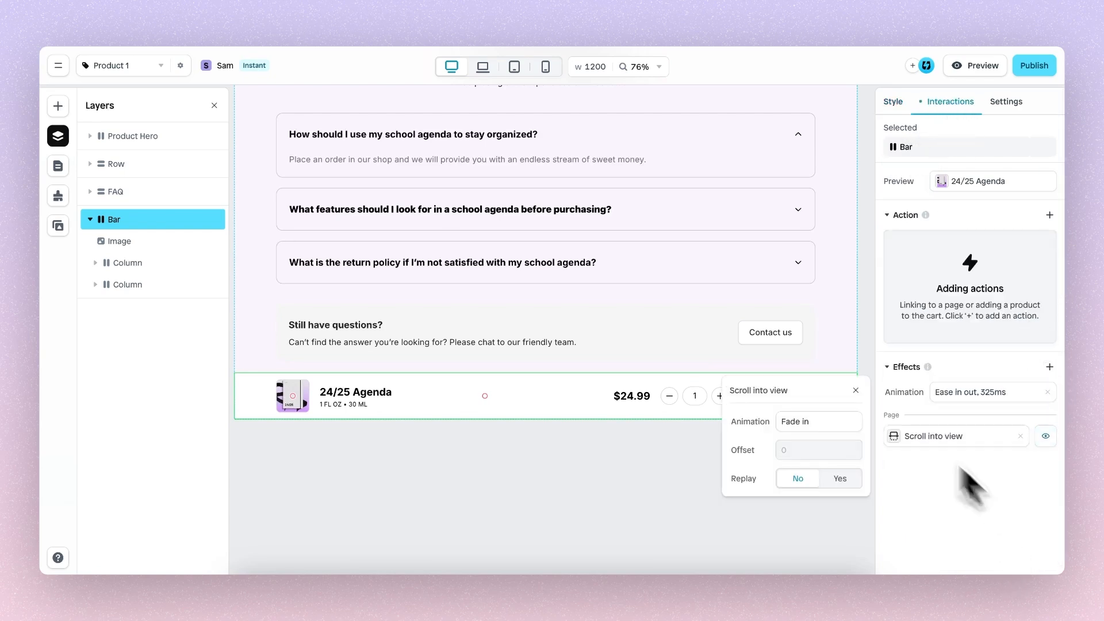
click(818, 420)
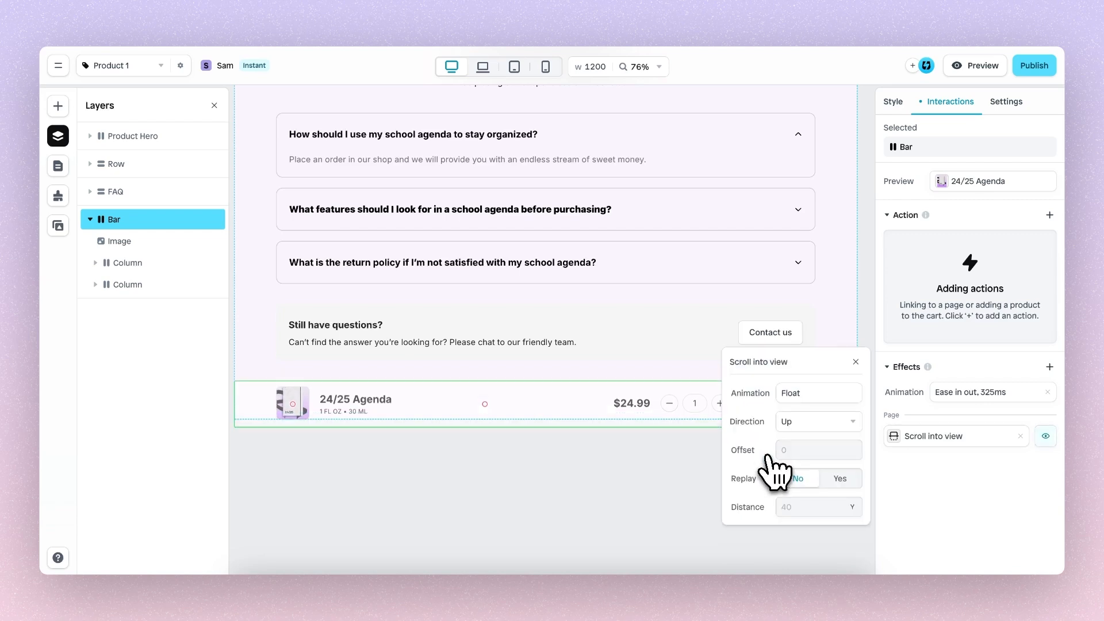
click(816, 450)
text(400)
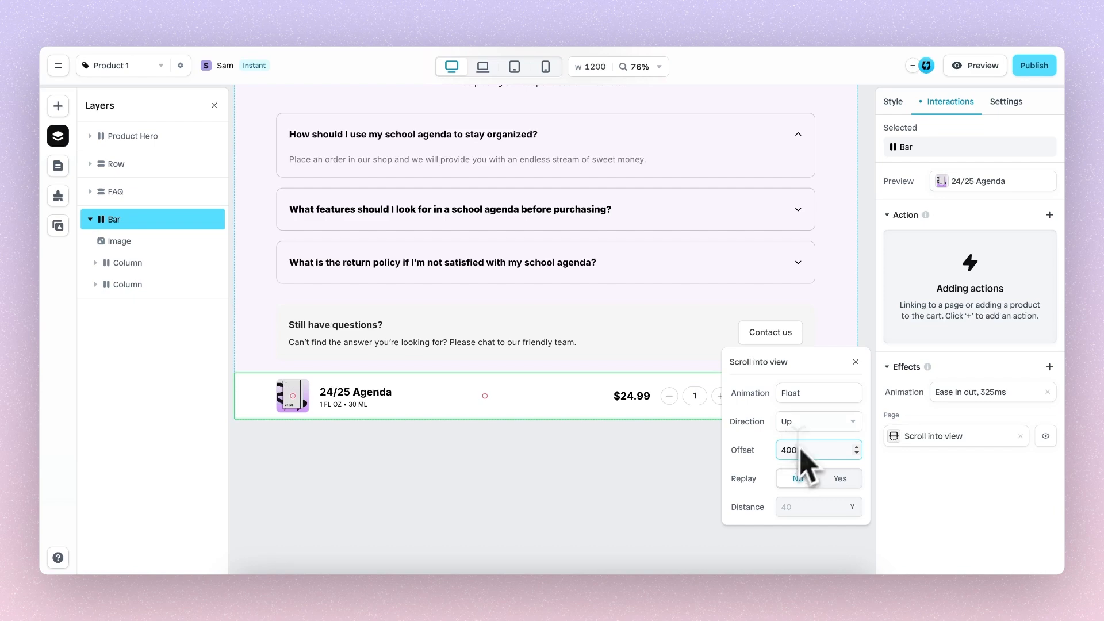
click(975, 66)
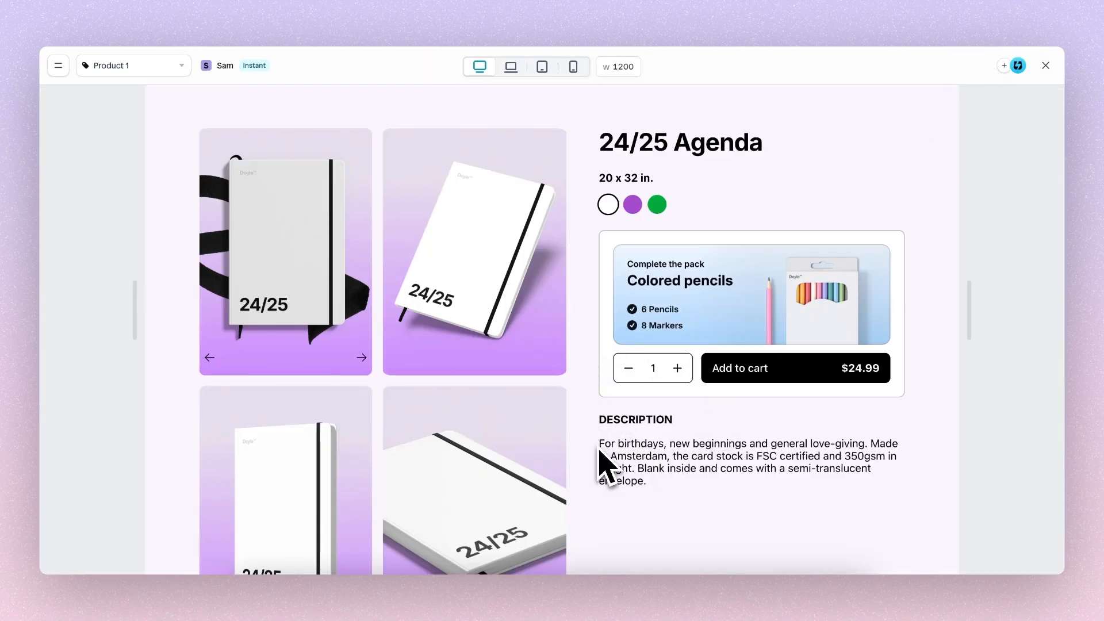
scroll(down, 3)
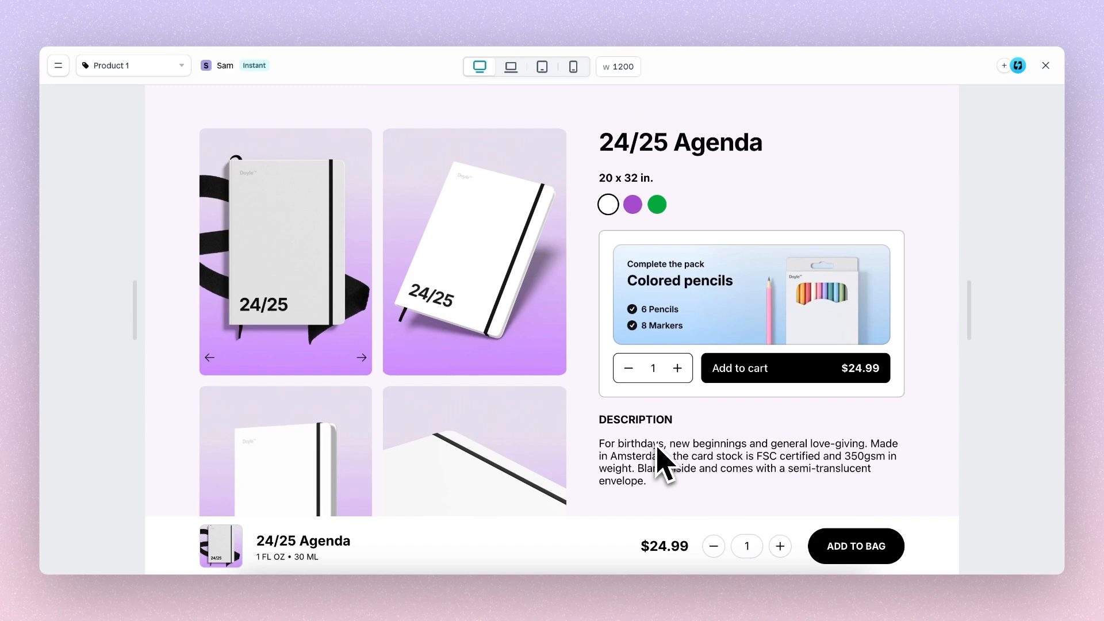
mouse_move(657, 521)
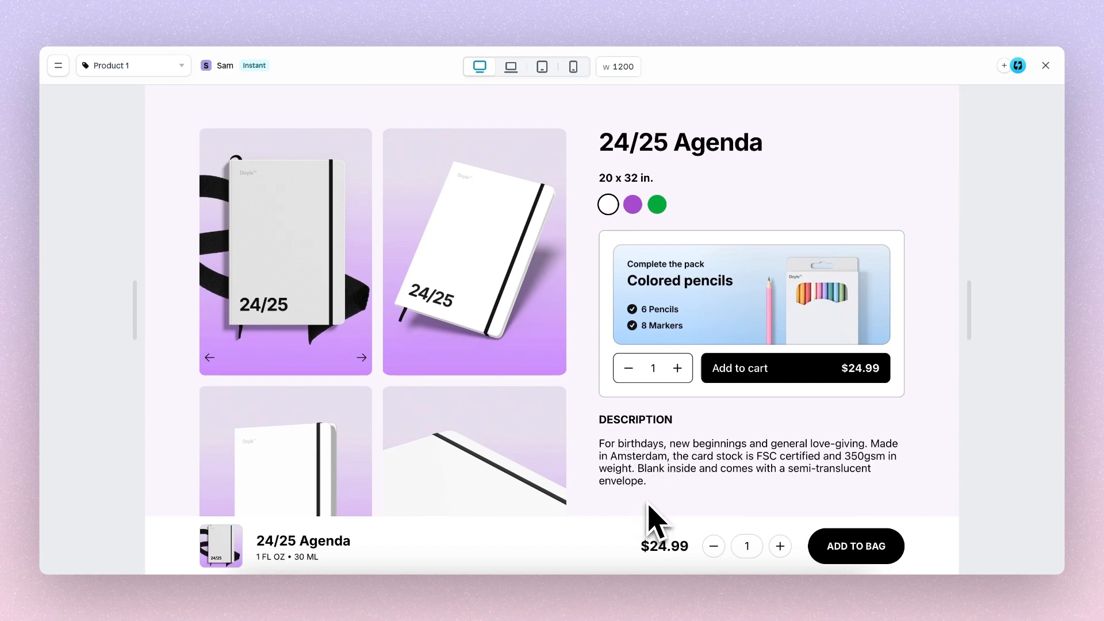
mouse_move(644, 514)
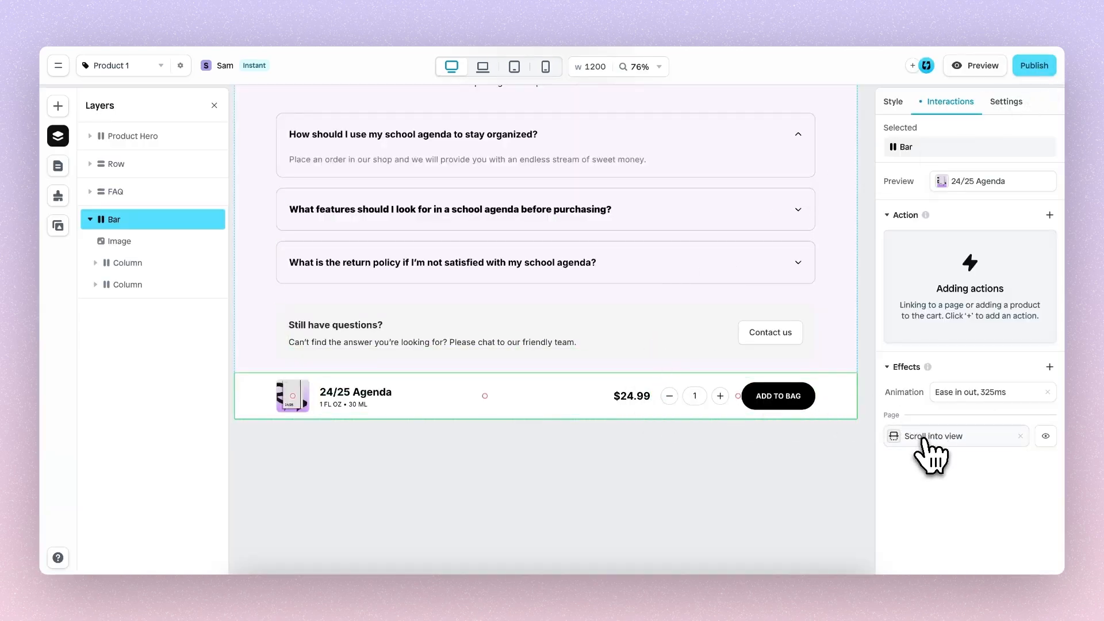
Step: Set the bar's float-up reveal to Replay Yes and check it in preview by scrolling
click(935, 436)
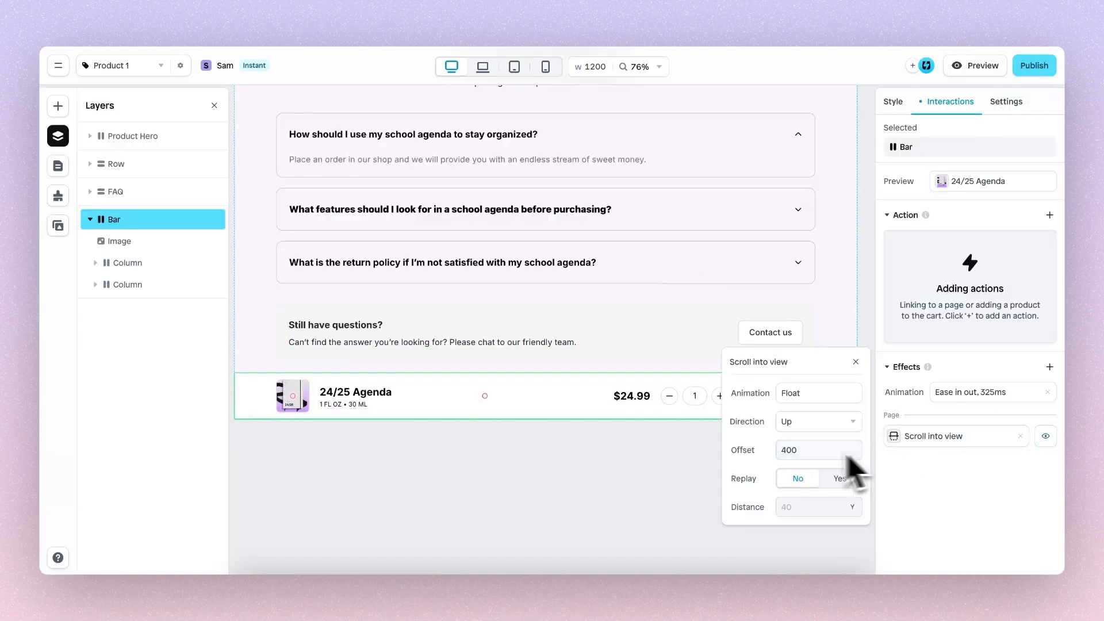
click(838, 478)
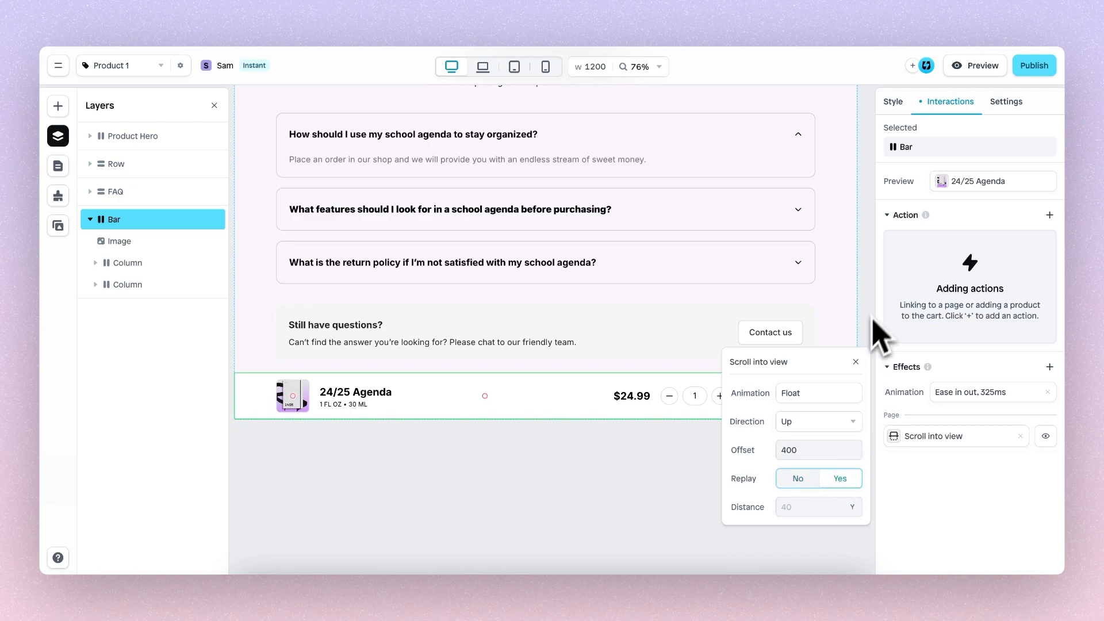
click(981, 65)
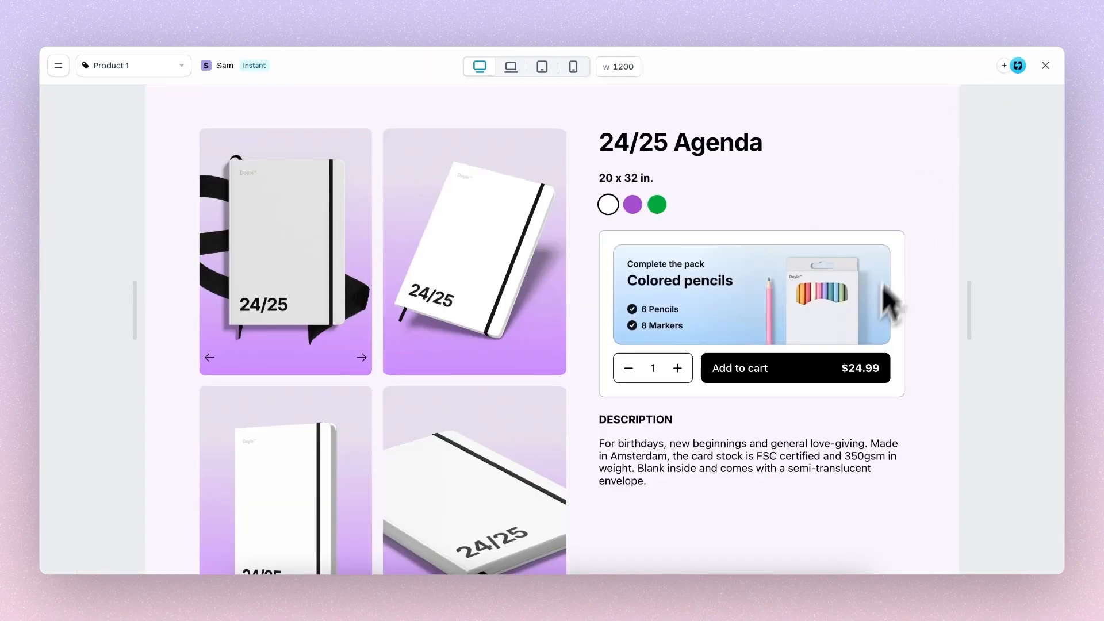
scroll(down, 3)
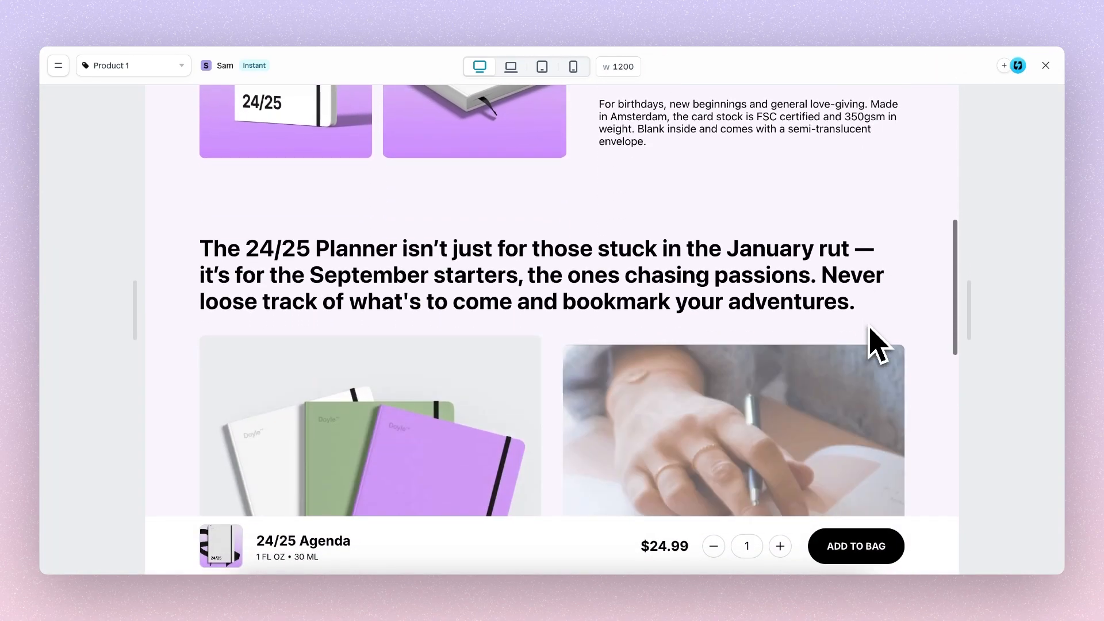